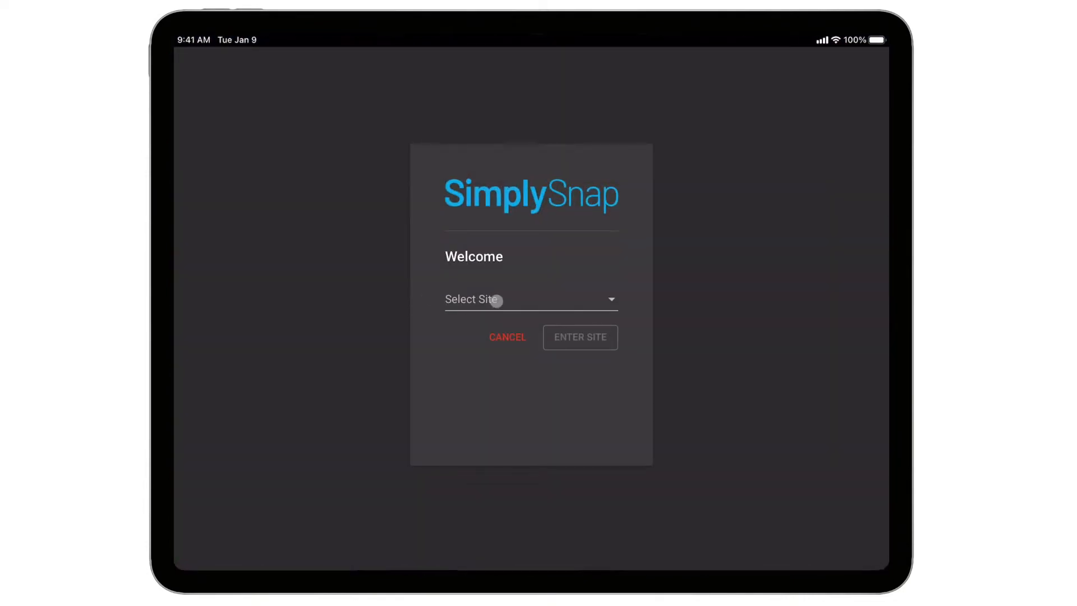
Select and enter the Synapse - HVAC Site from the site list
left_click(529, 299)
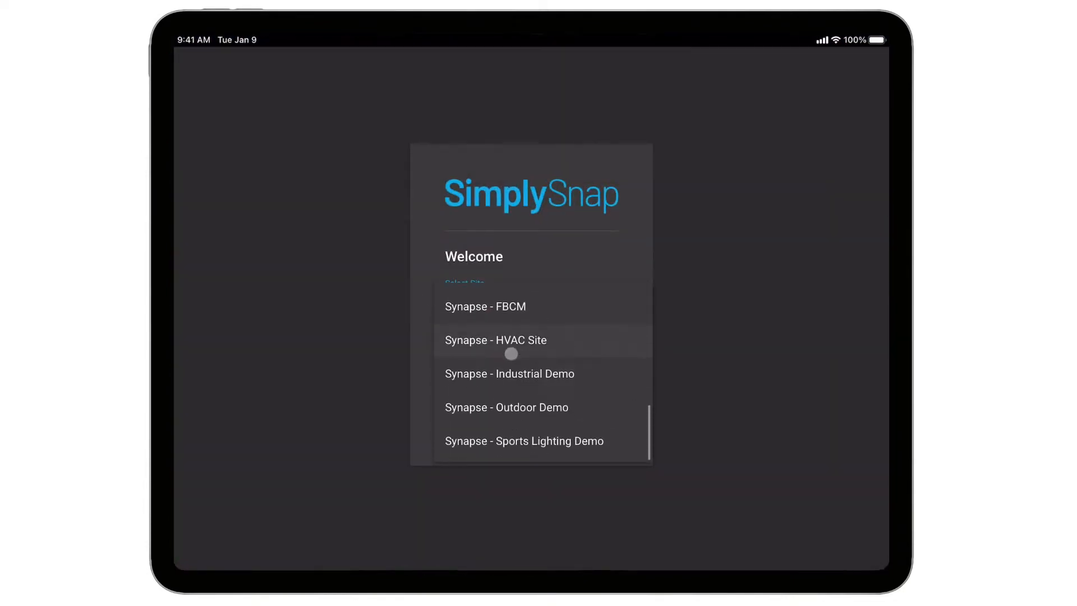
left_click(496, 340)
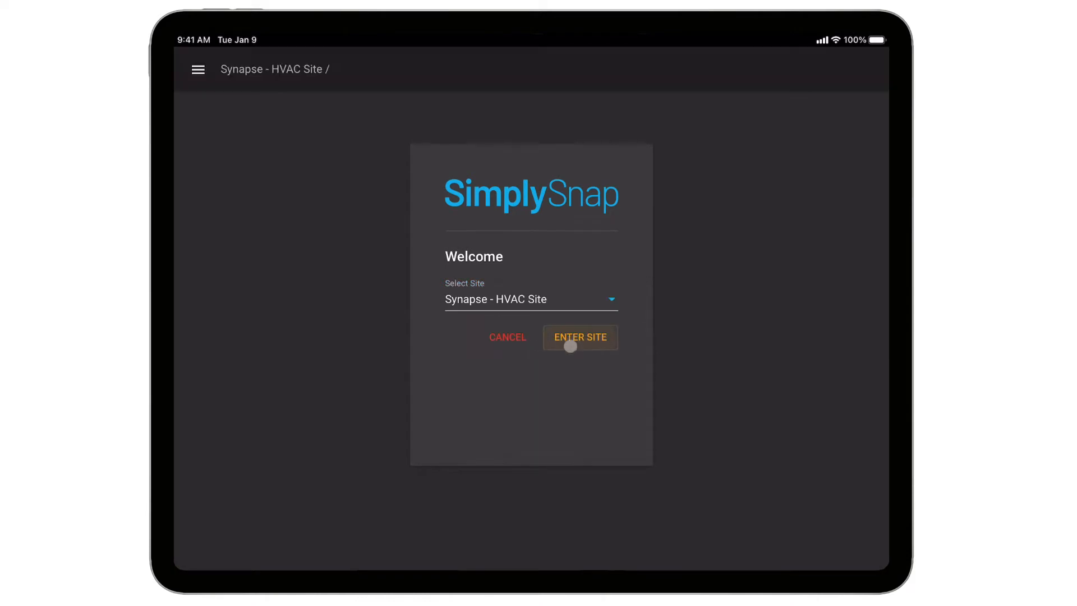
left_click(579, 337)
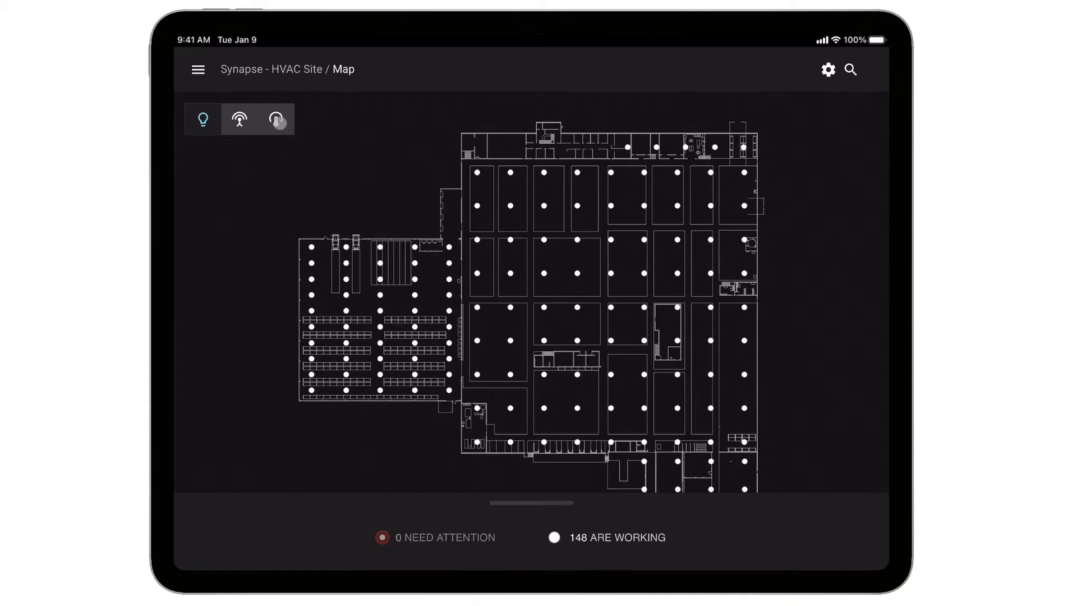
Show the four thermostats on the map and open Fab Building RTU 1's details
left_click(276, 119)
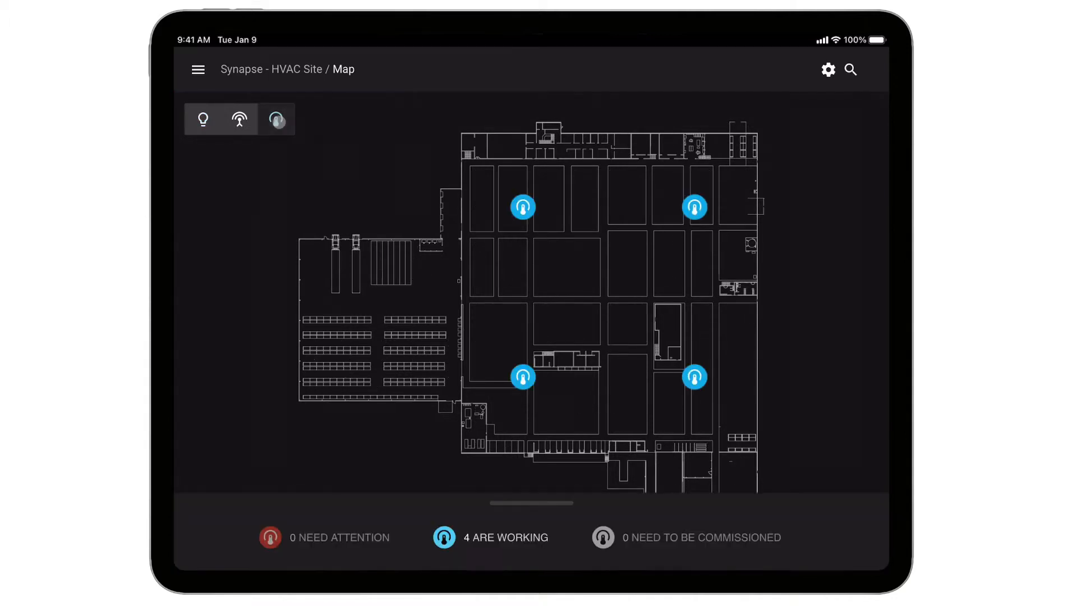
left_click(276, 119)
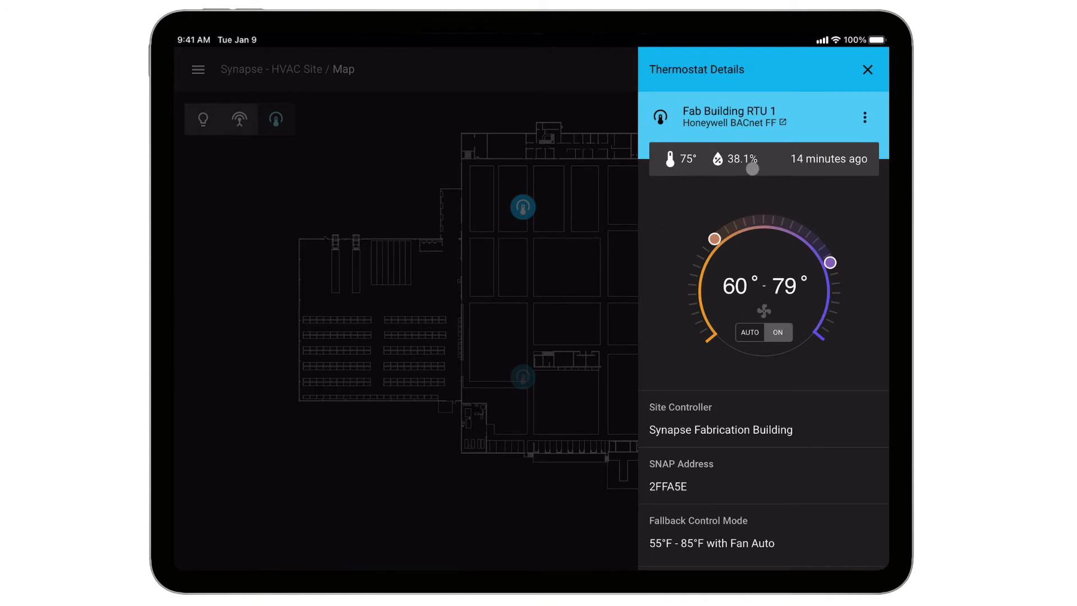
Lower Fab Building RTU 1's cooling setpoint from 79° to 75°, then close its details
left_click_drag(831, 263, 814, 238)
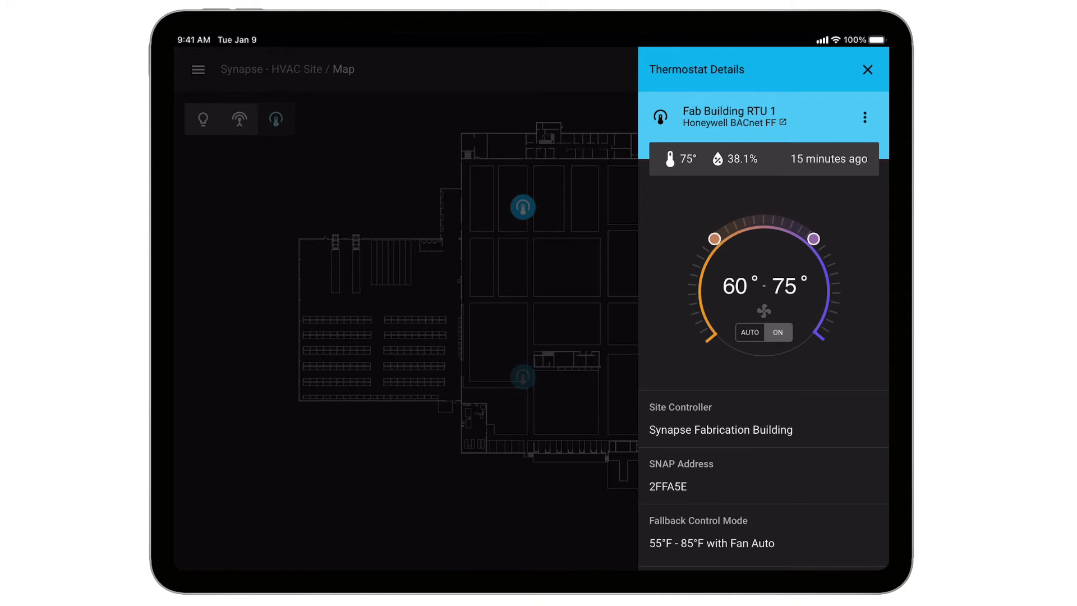
left_click(868, 70)
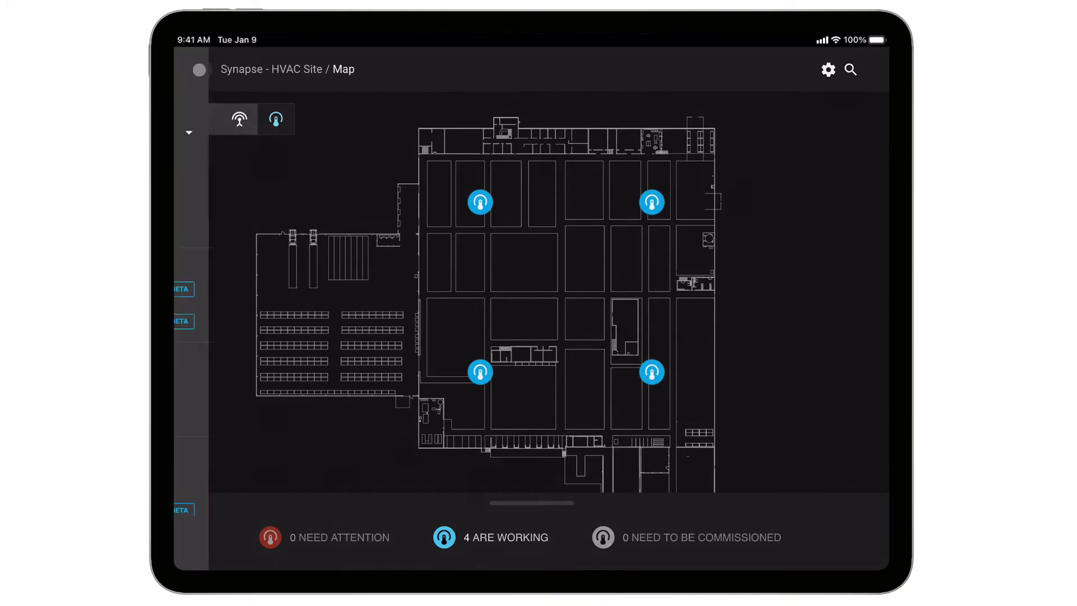
Go to Devices & Zones, view the Thermostats tab, then return to Zones
left_click(199, 68)
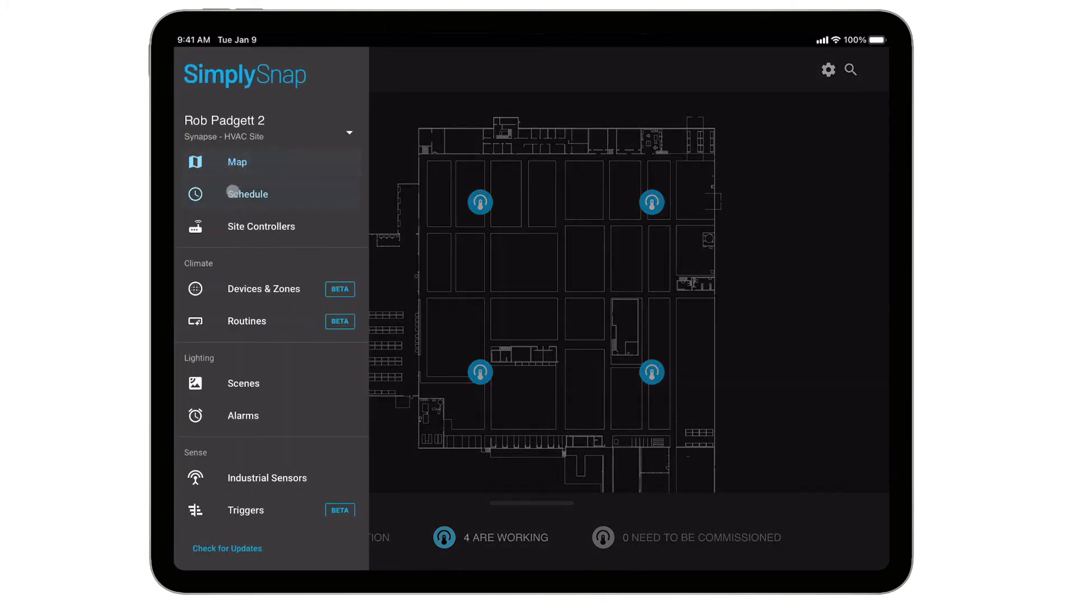
left_click(263, 289)
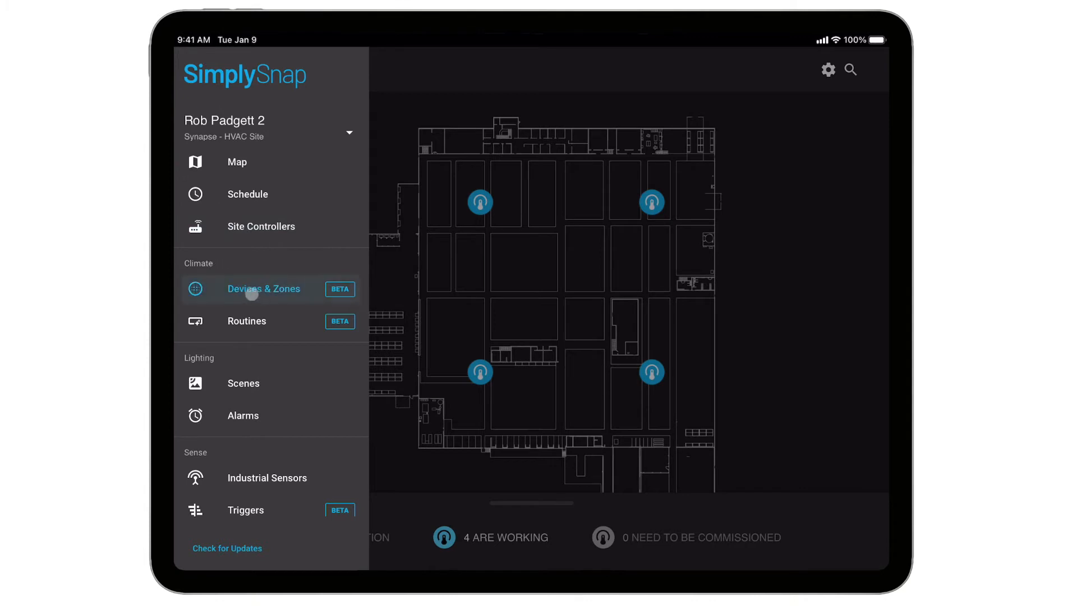
left_click(263, 289)
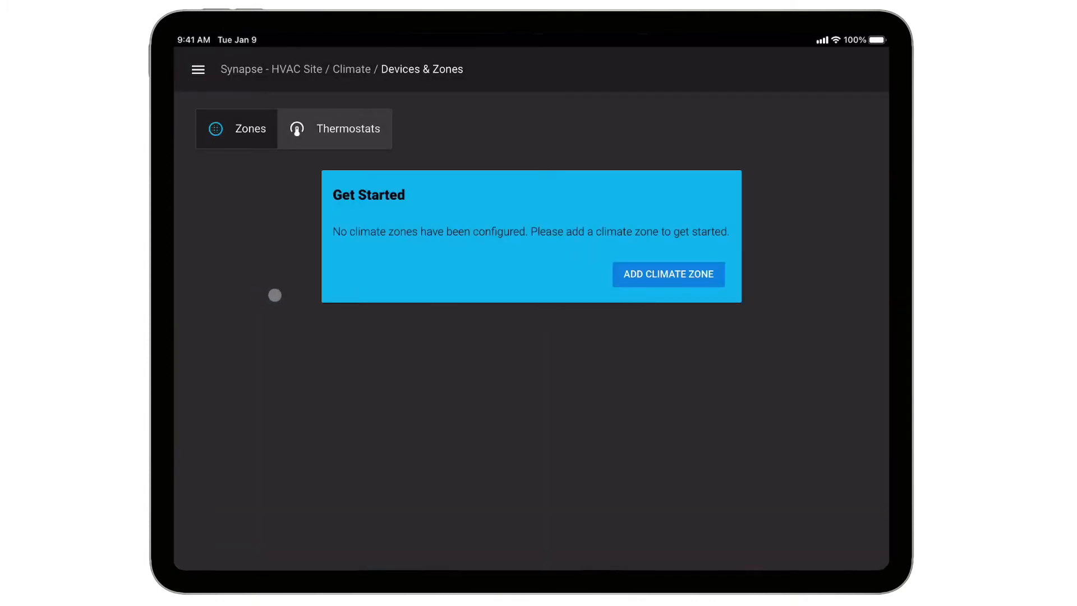
mouse_move(290, 258)
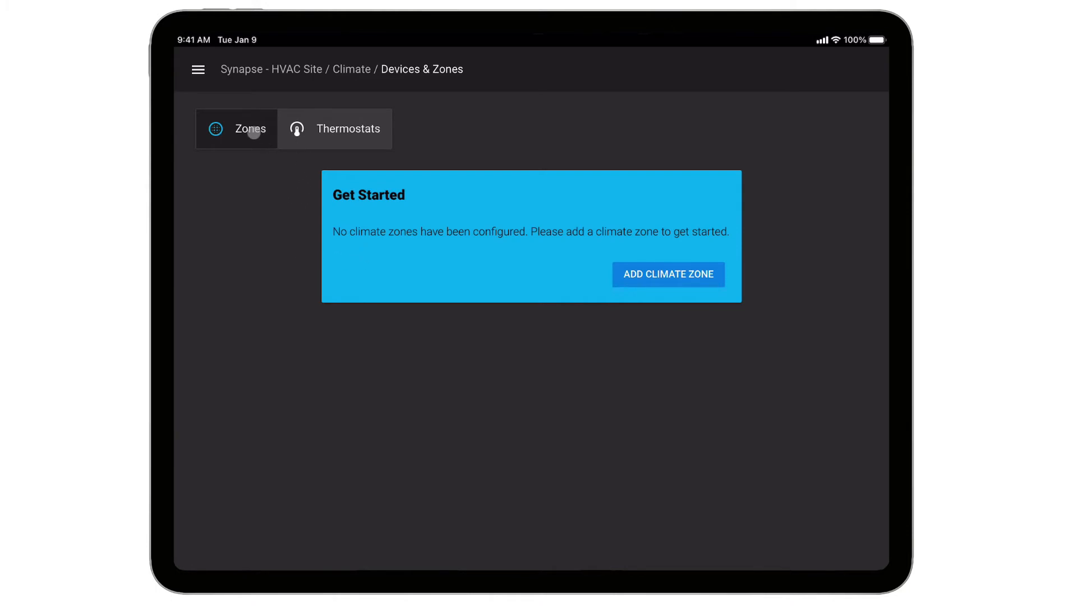
left_click(336, 128)
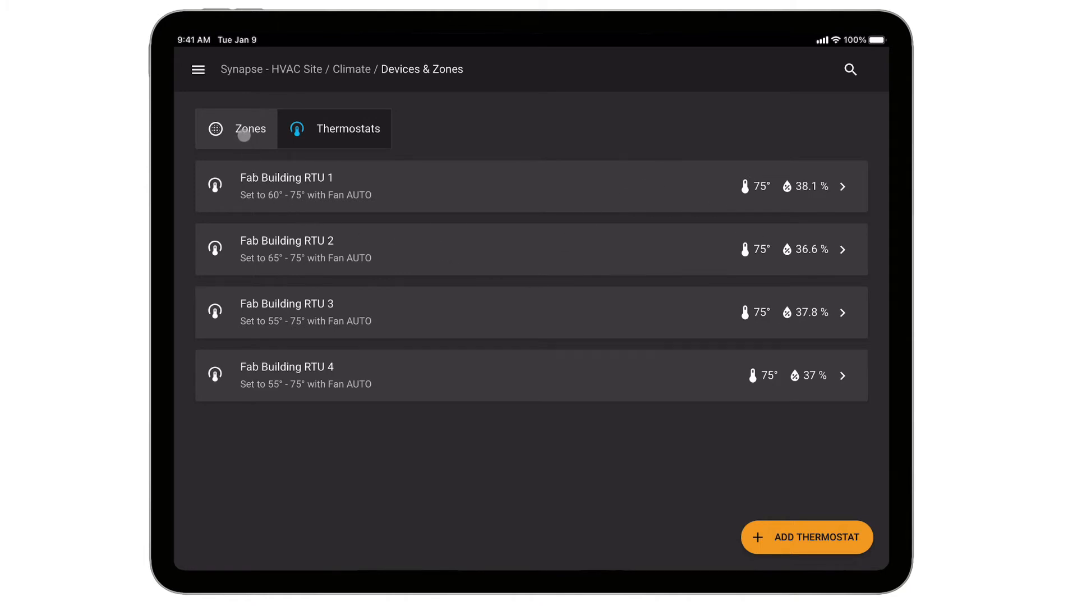
left_click(236, 128)
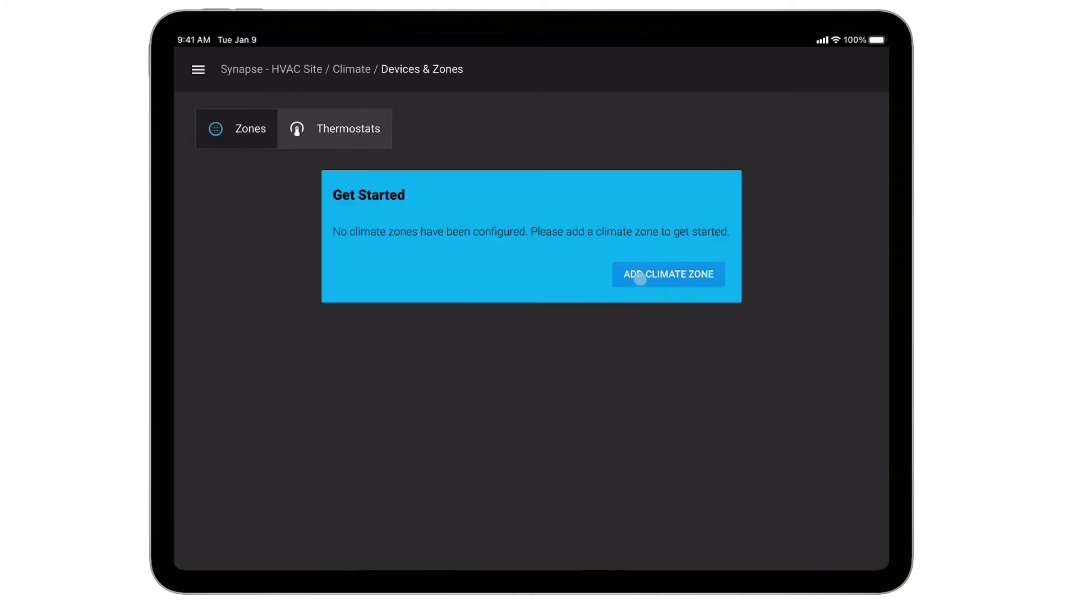
Create climate zone 'Fabrication HVAC' containing all four thermostats
left_click(667, 273)
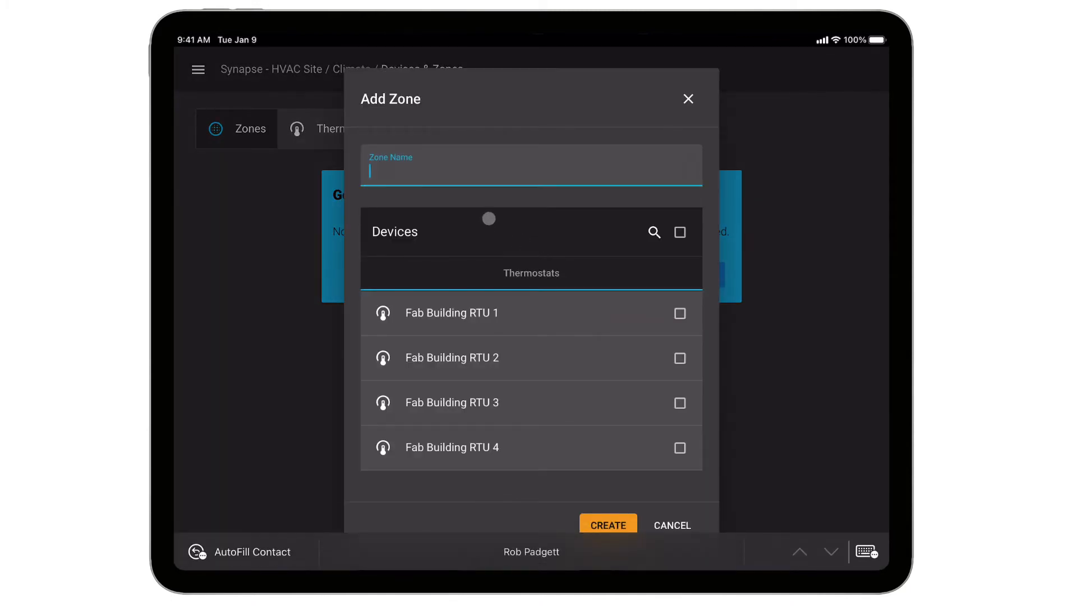
type("Fabrication HVAC")
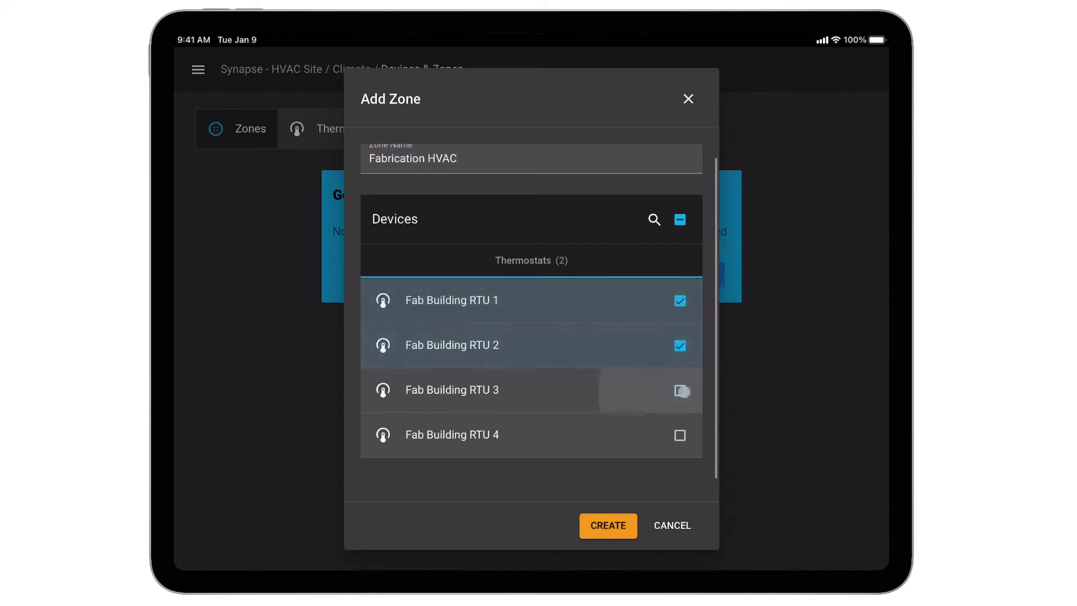
left_click(680, 219)
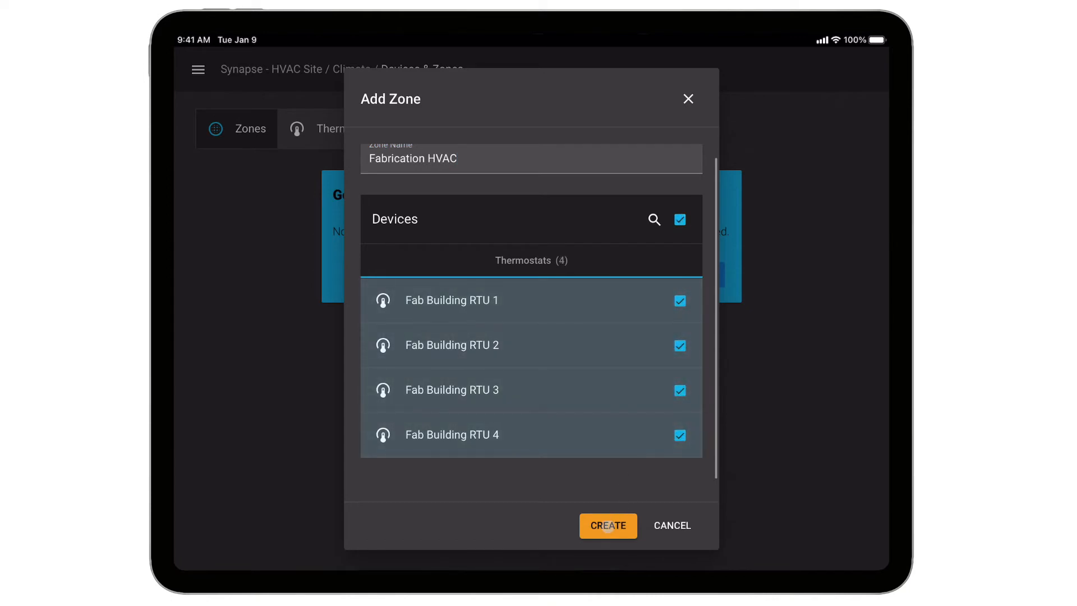
left_click(607, 525)
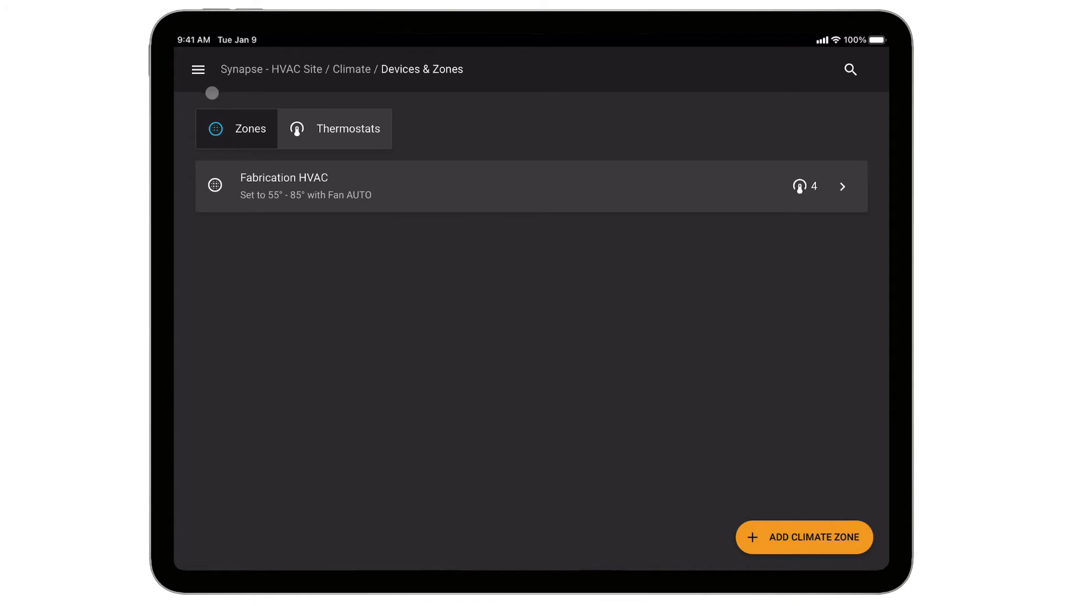
From Routines, start a new routine named 'Overnight HVAC Off'
left_click(198, 70)
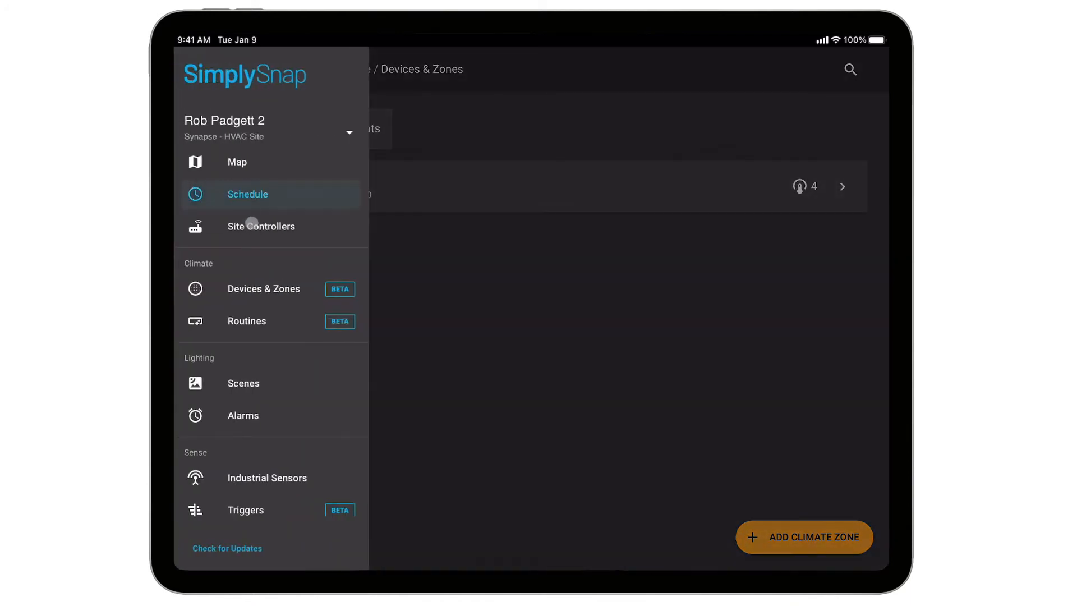
left_click(246, 321)
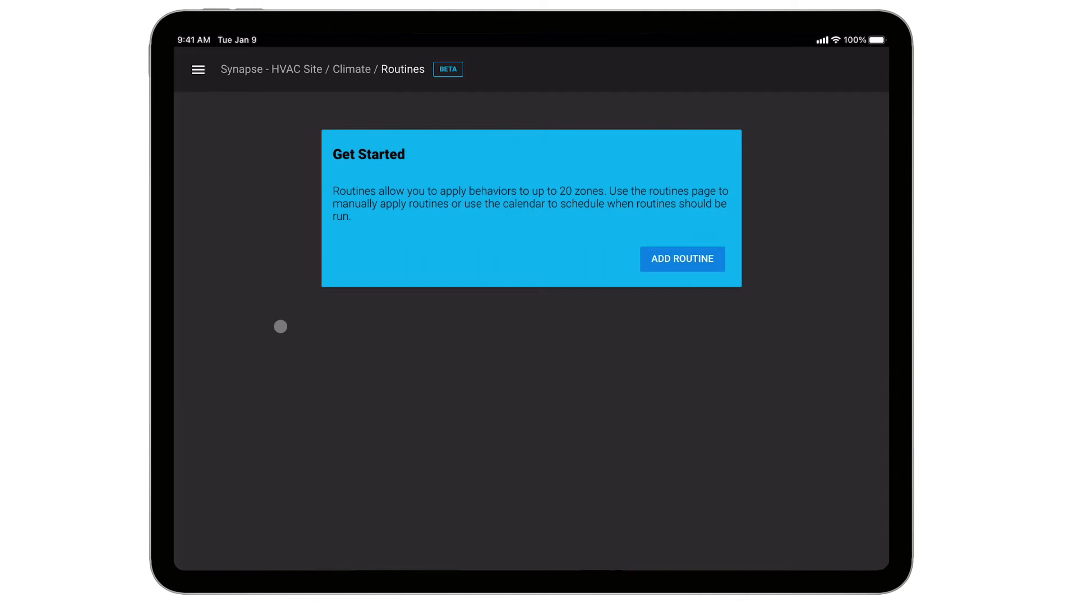
left_click(682, 259)
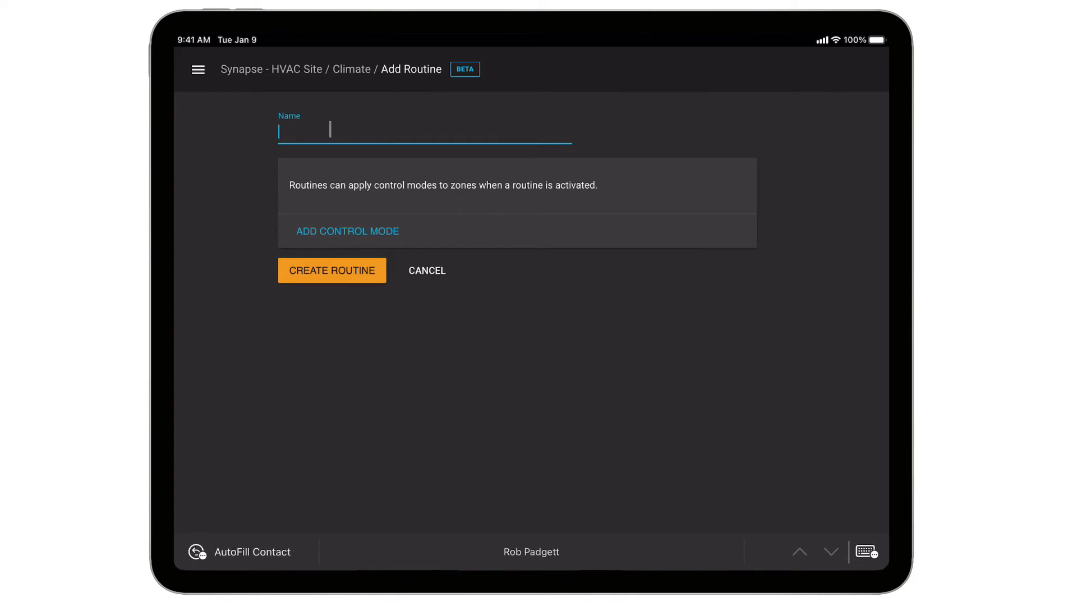
type("Overnight")
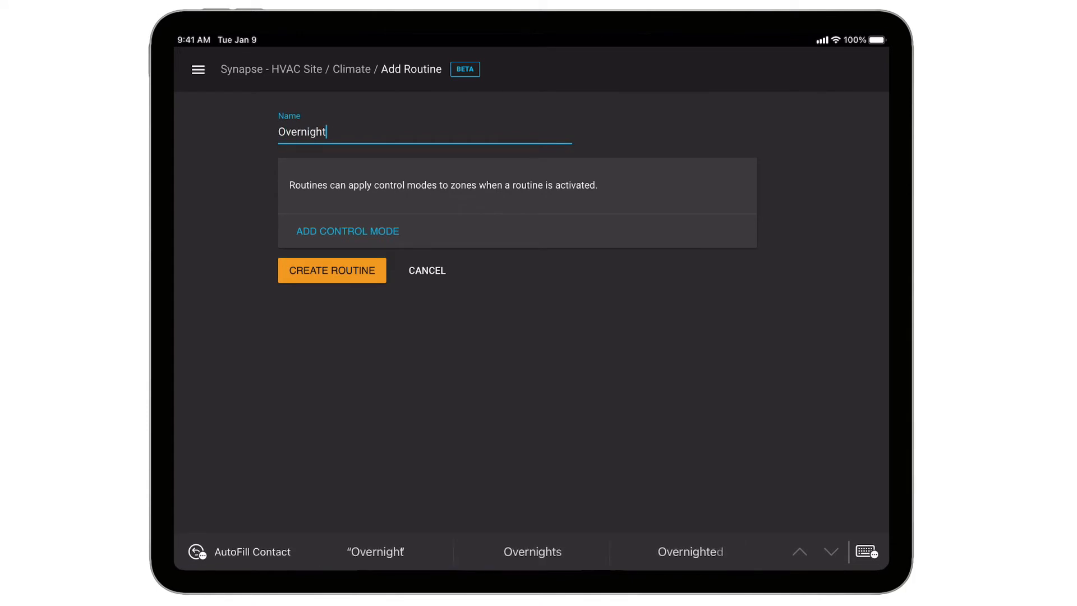
type("HVAC Off")
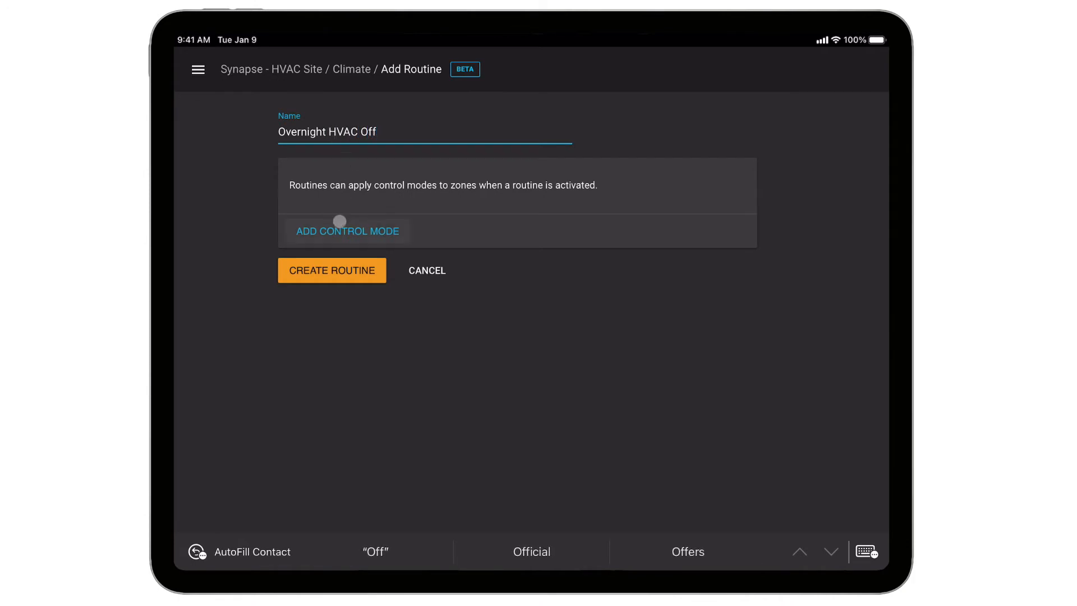
Add a static 55°–80° climate mode for Fabrication HVAC and create the routine
left_click(347, 230)
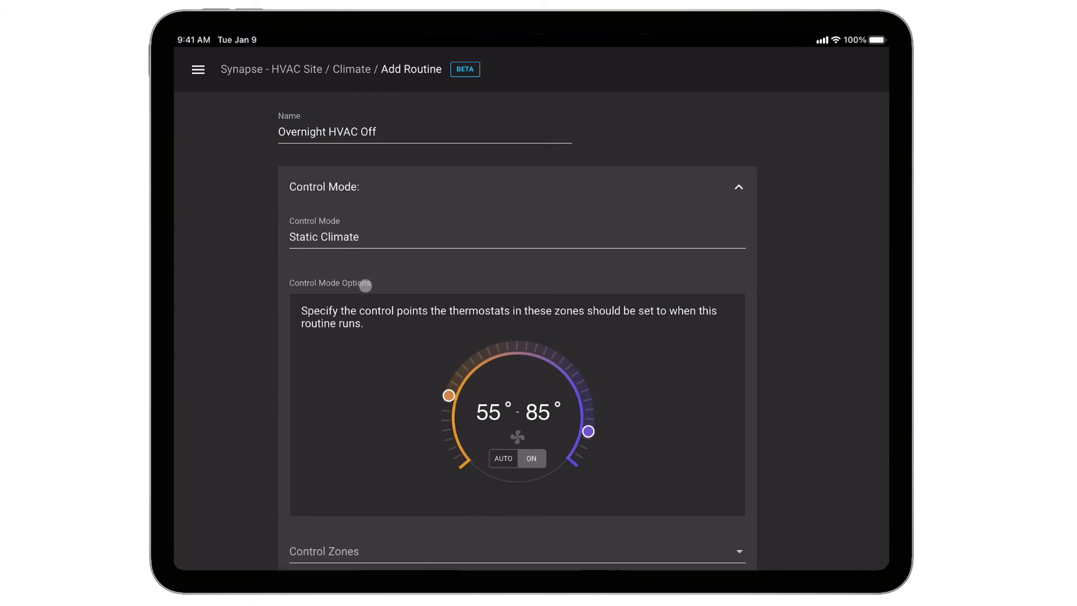
left_click_drag(587, 432, 590, 424)
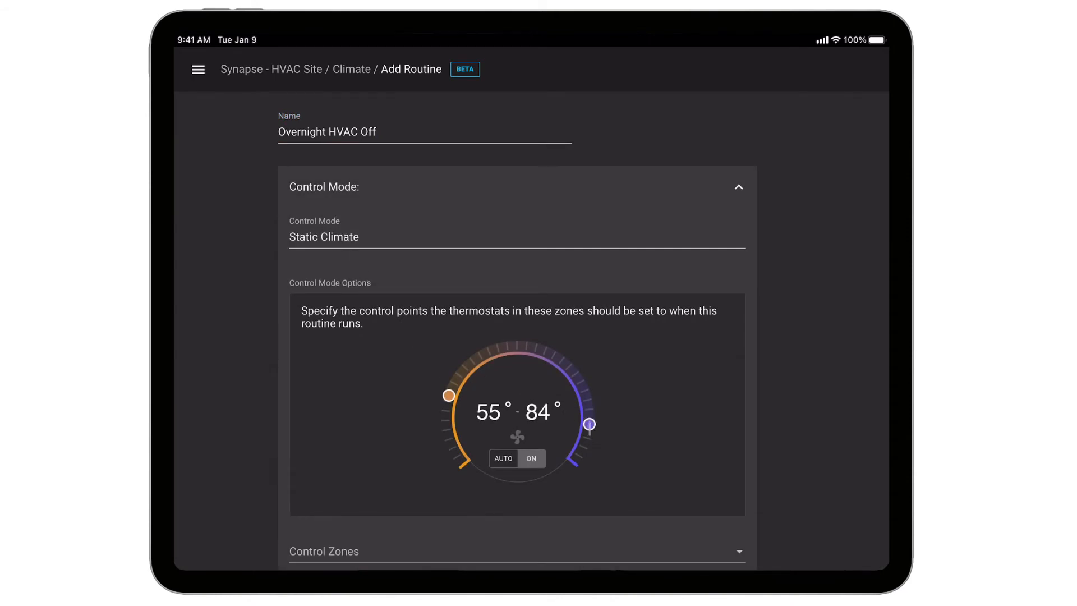
left_click_drag(589, 424, 587, 395)
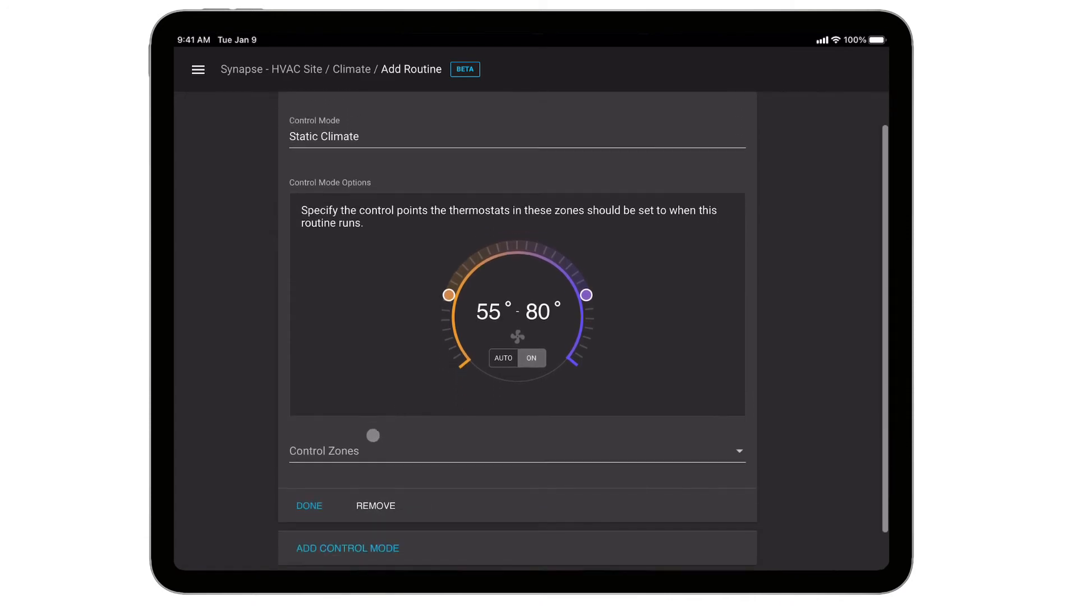
left_click(516, 450)
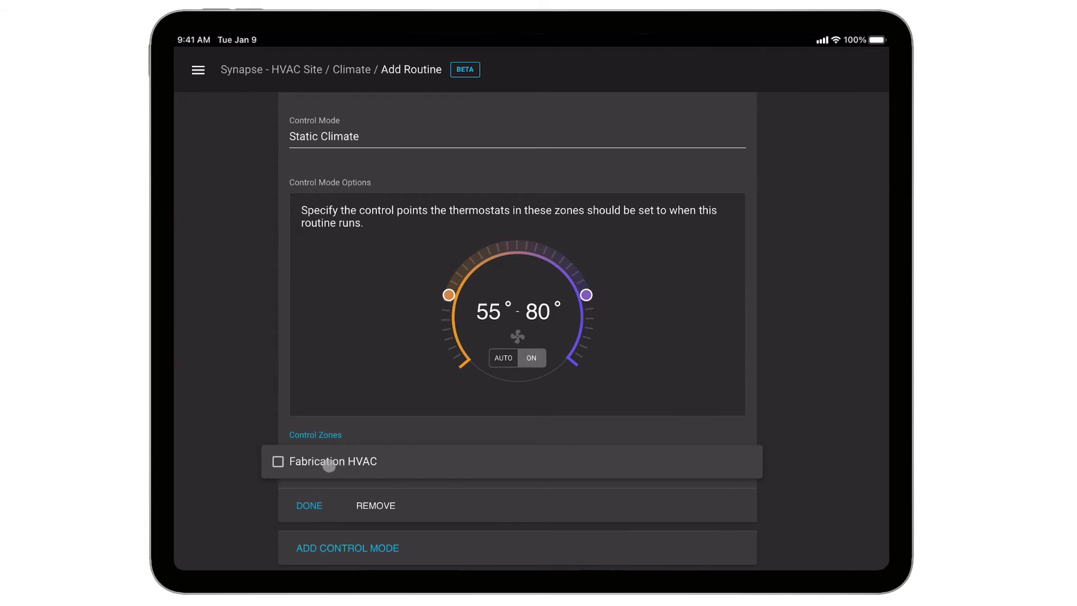
left_click(278, 461)
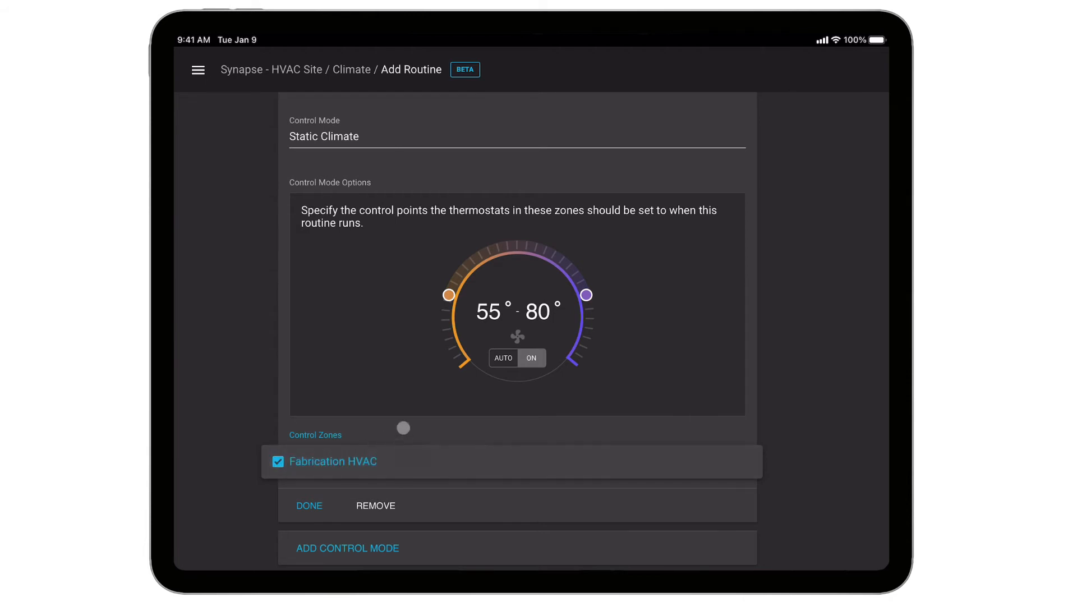
left_click(309, 505)
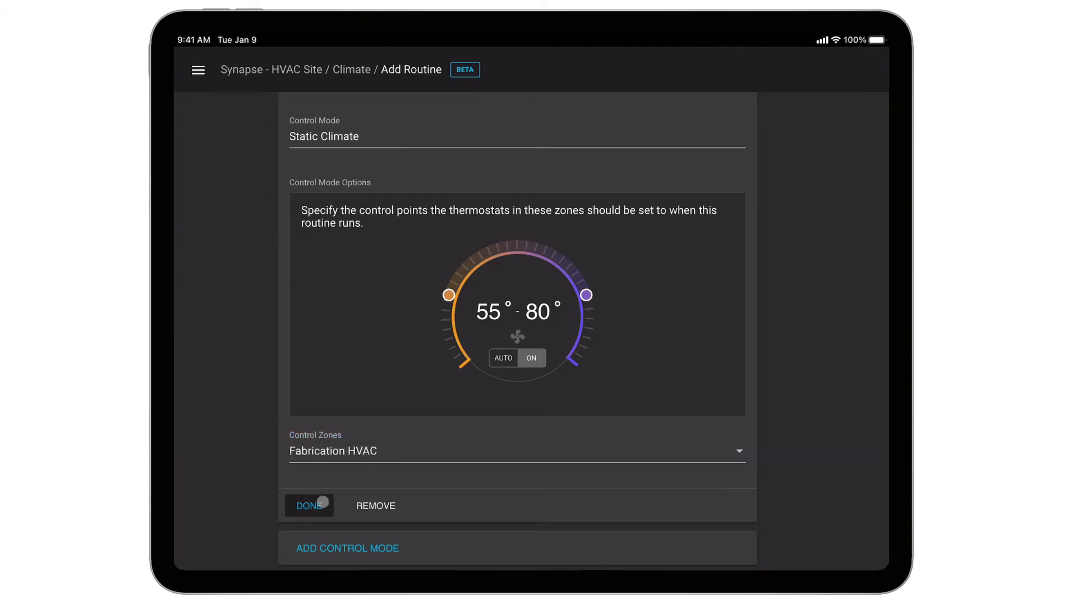
left_click(309, 505)
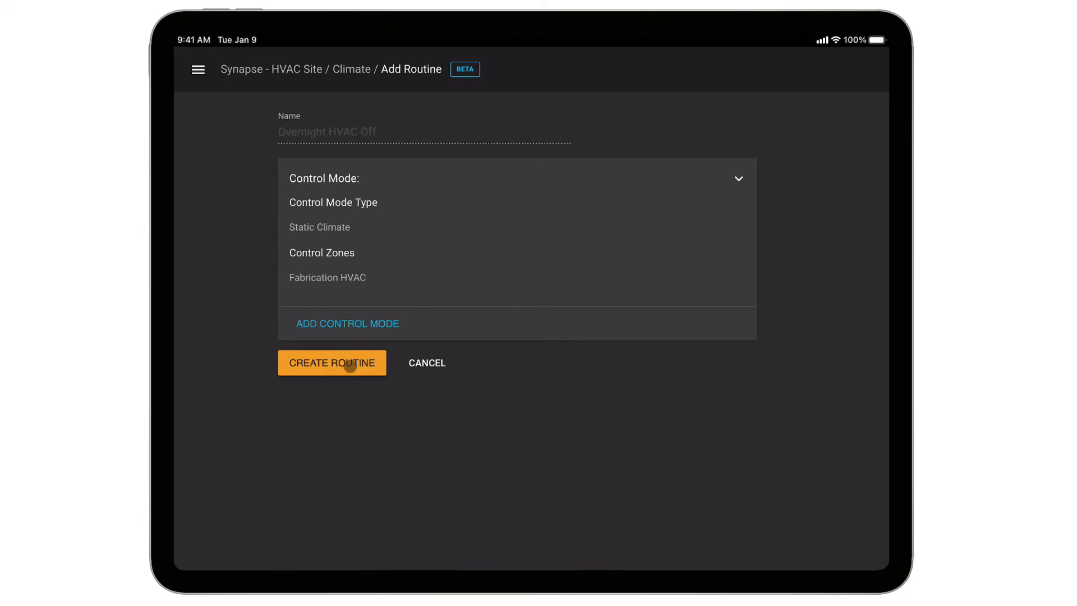
left_click(332, 363)
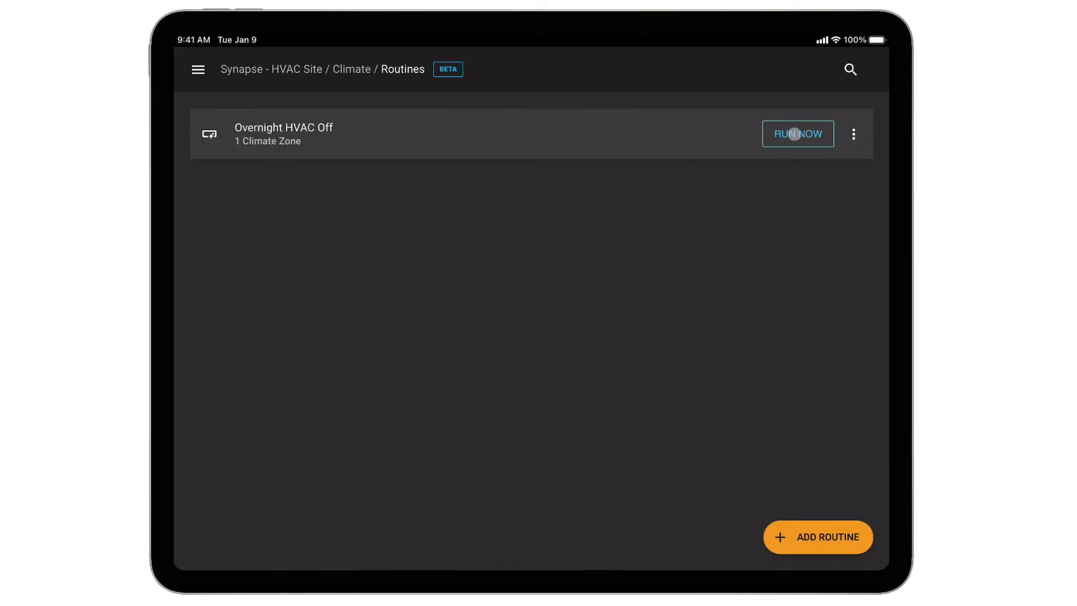
Schedule Overnight HVAC Off as a new event named 'HVAC Fab Building Overnight'
left_click(797, 133)
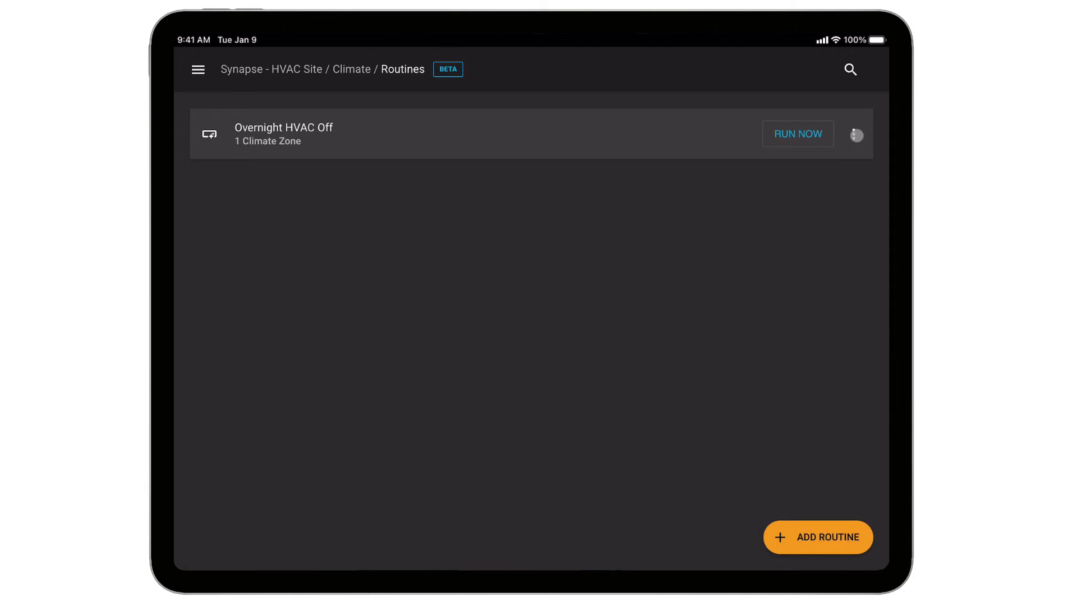
left_click(856, 134)
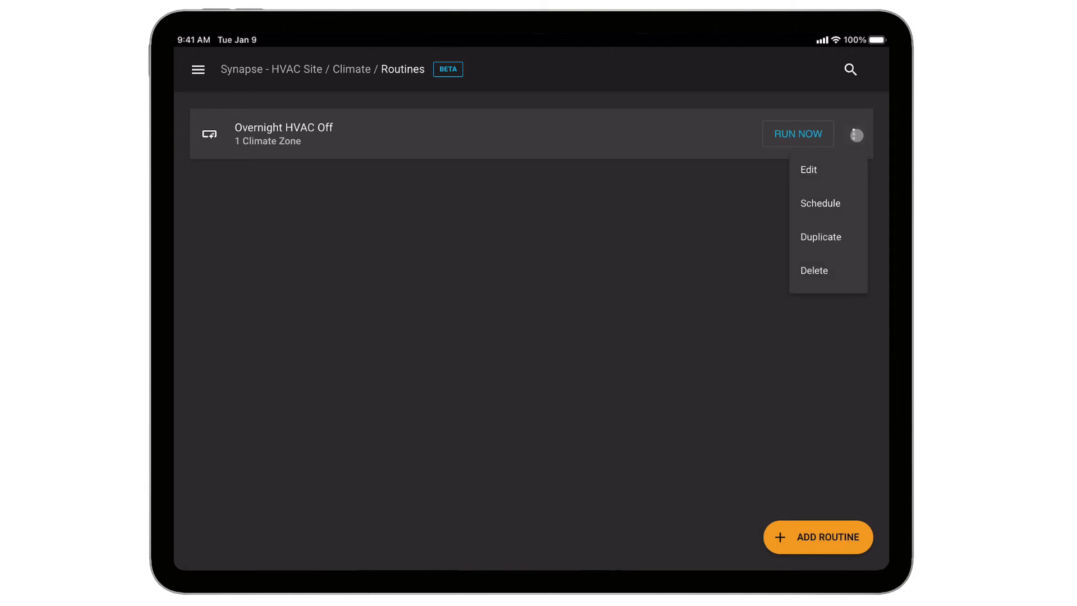
left_click(820, 203)
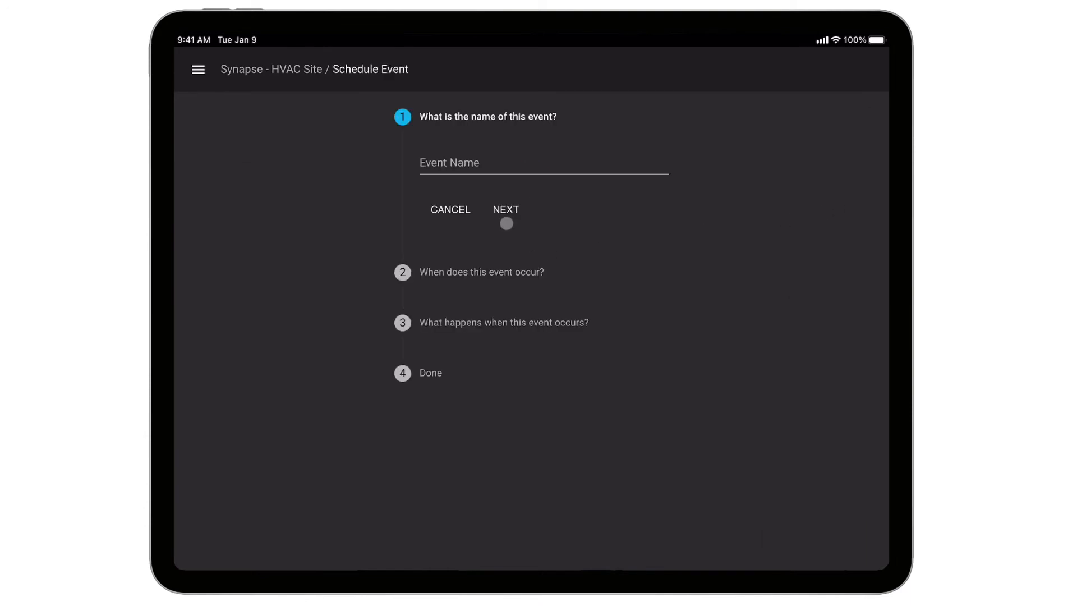
left_click(542, 163)
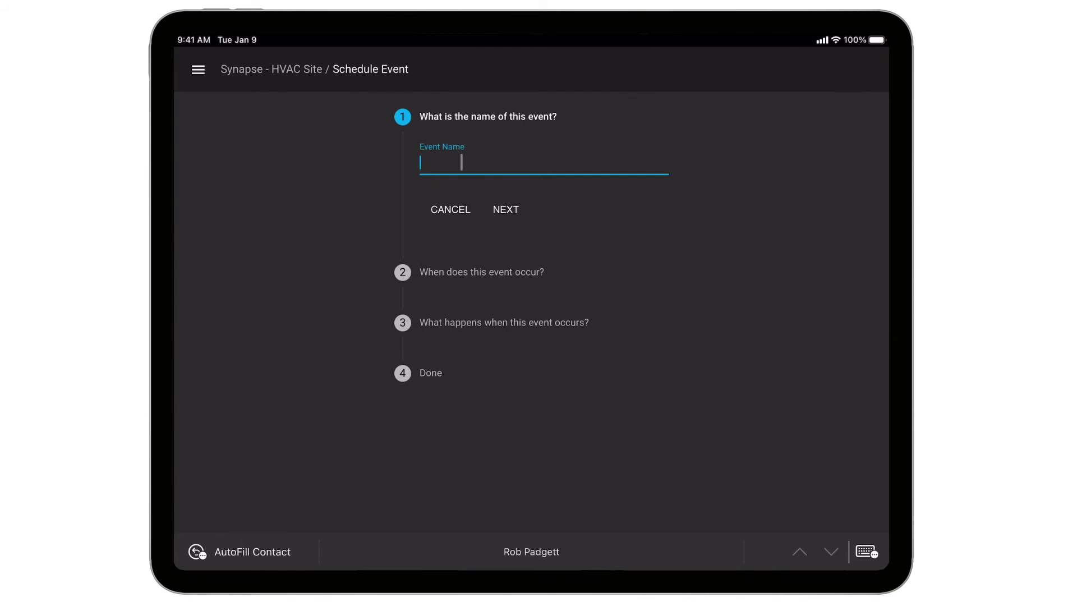
type("HVAC Fab")
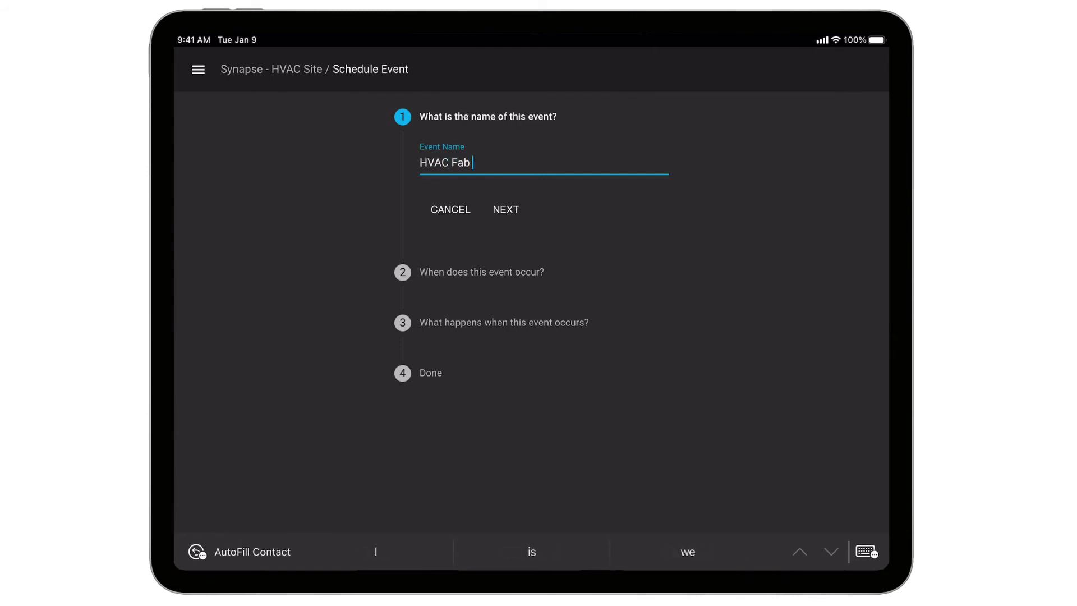
type("Building Overnight")
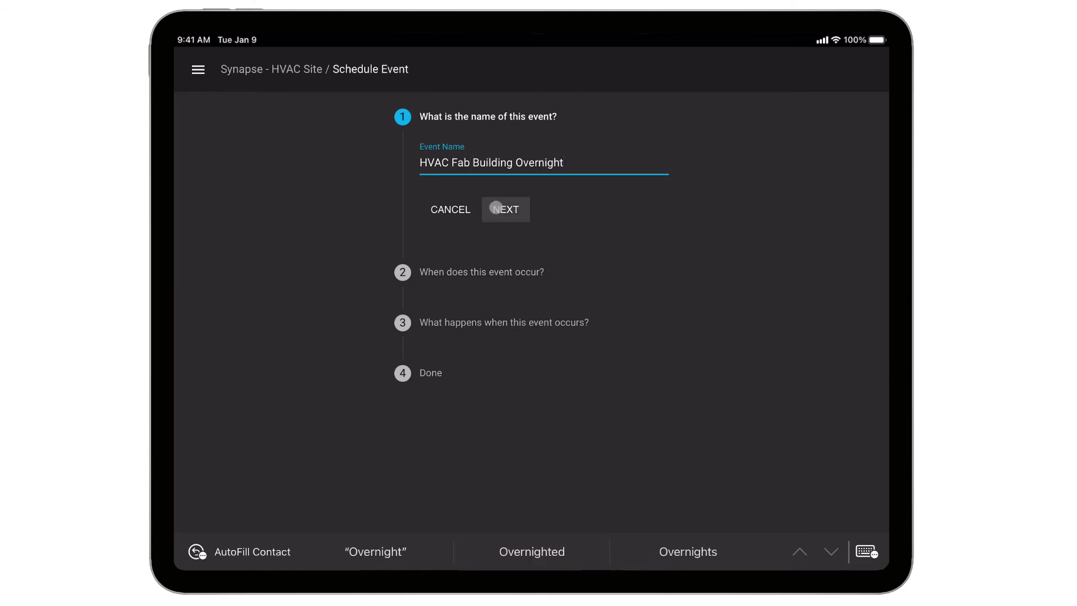
left_click(505, 209)
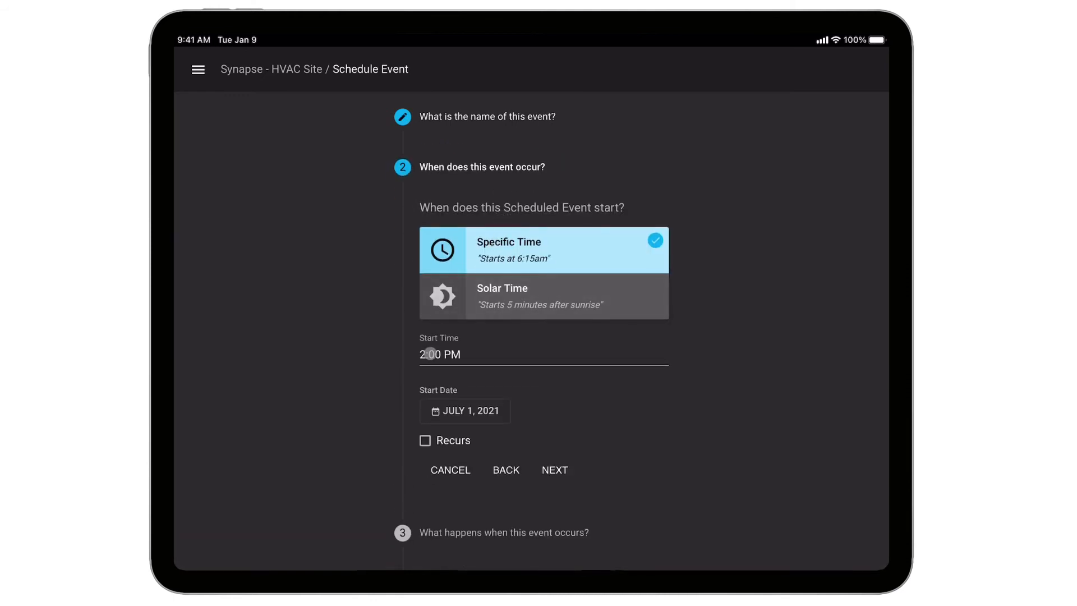
Set the event to 11:00 PM recurring on weekdays, running Overnight HVAC Off
left_click(441, 354)
type("11")
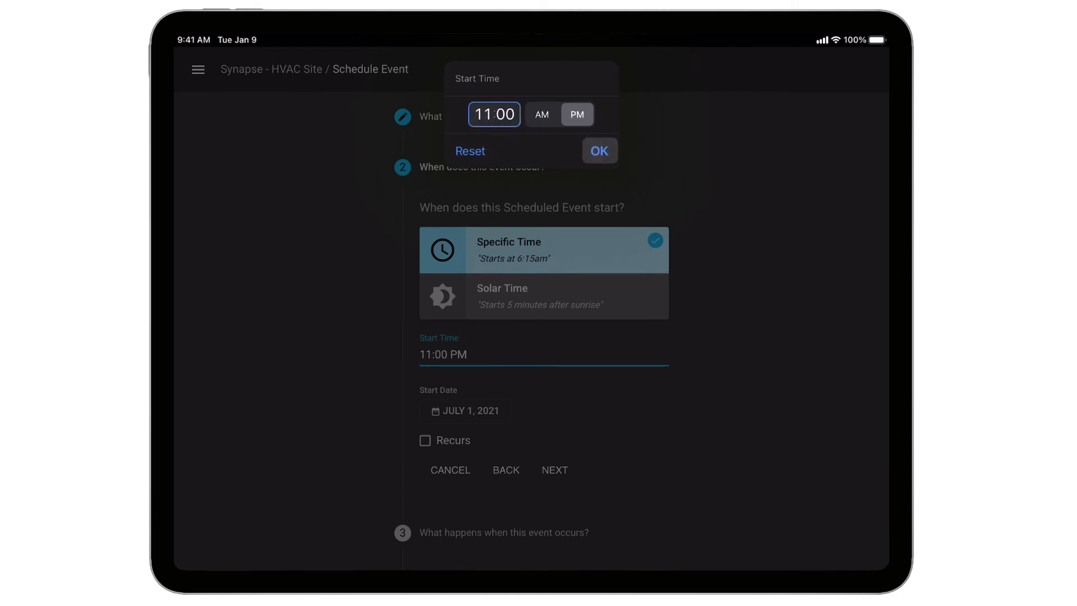
left_click(599, 150)
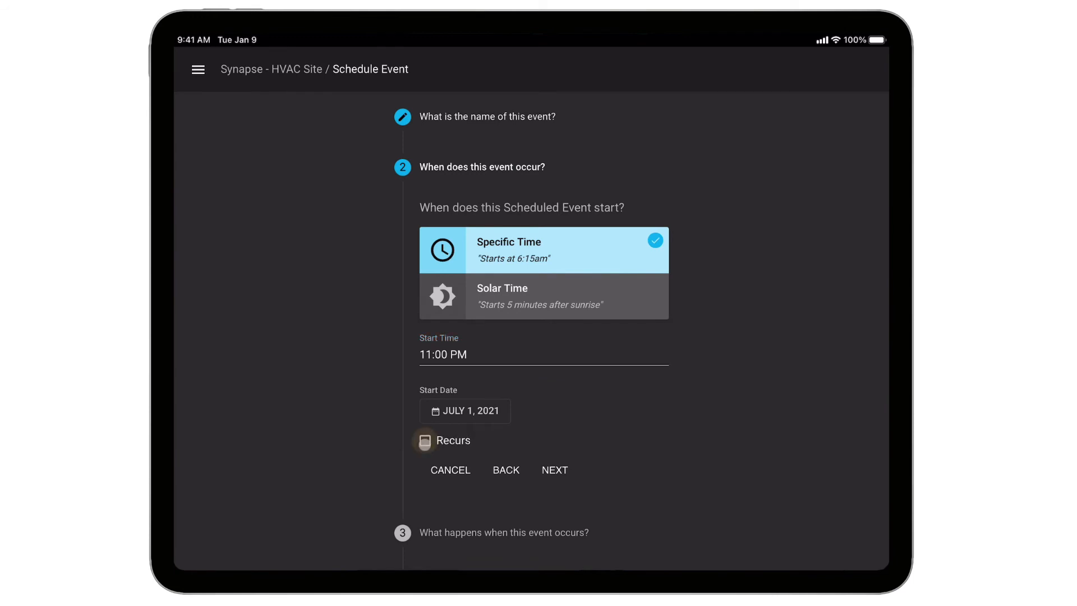
left_click(424, 441)
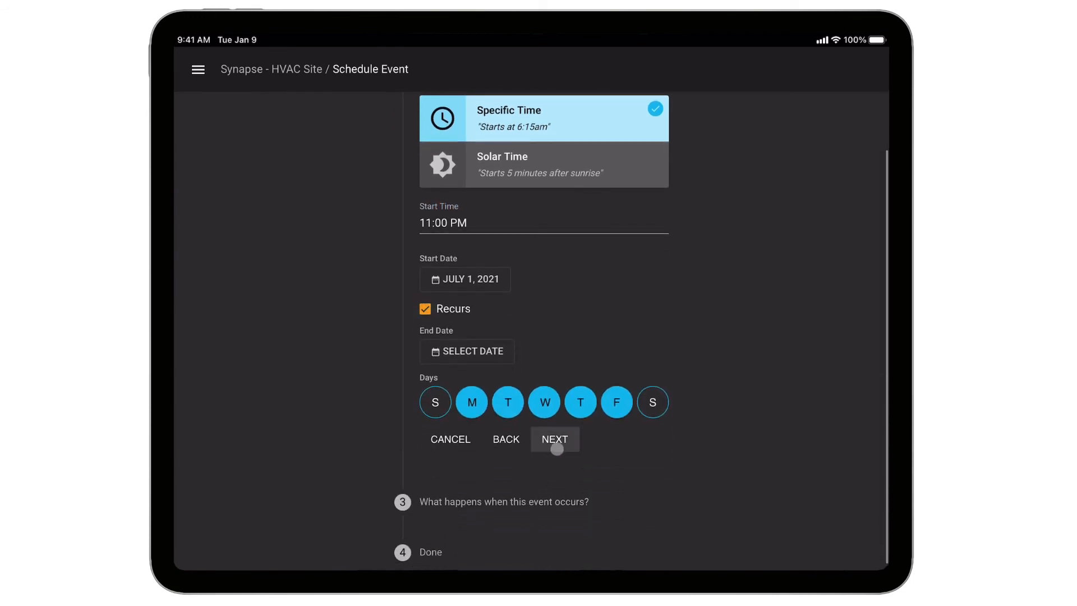
left_click(554, 439)
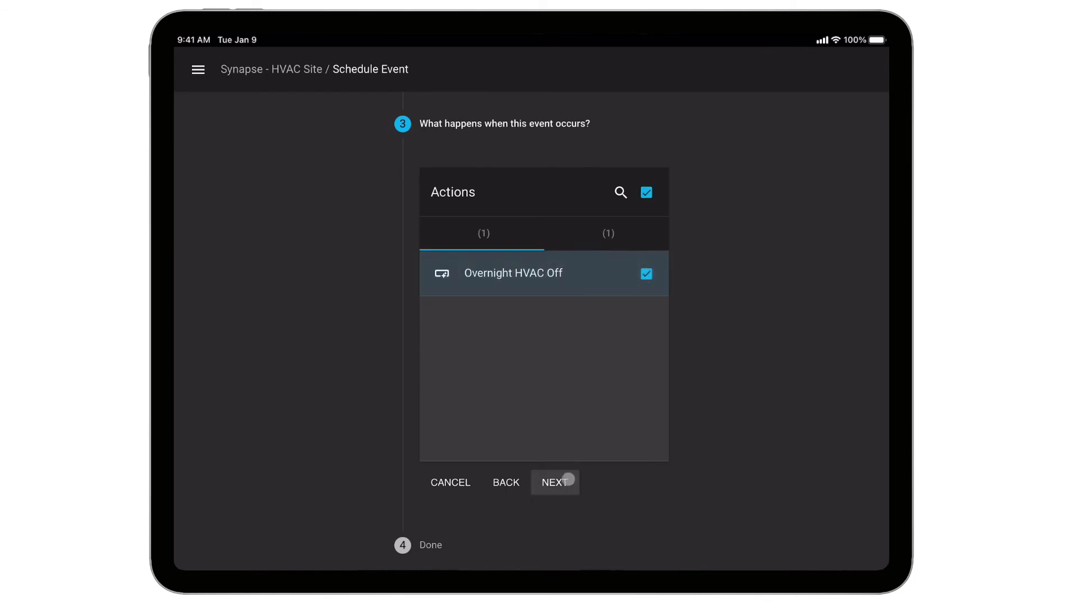
left_click(555, 481)
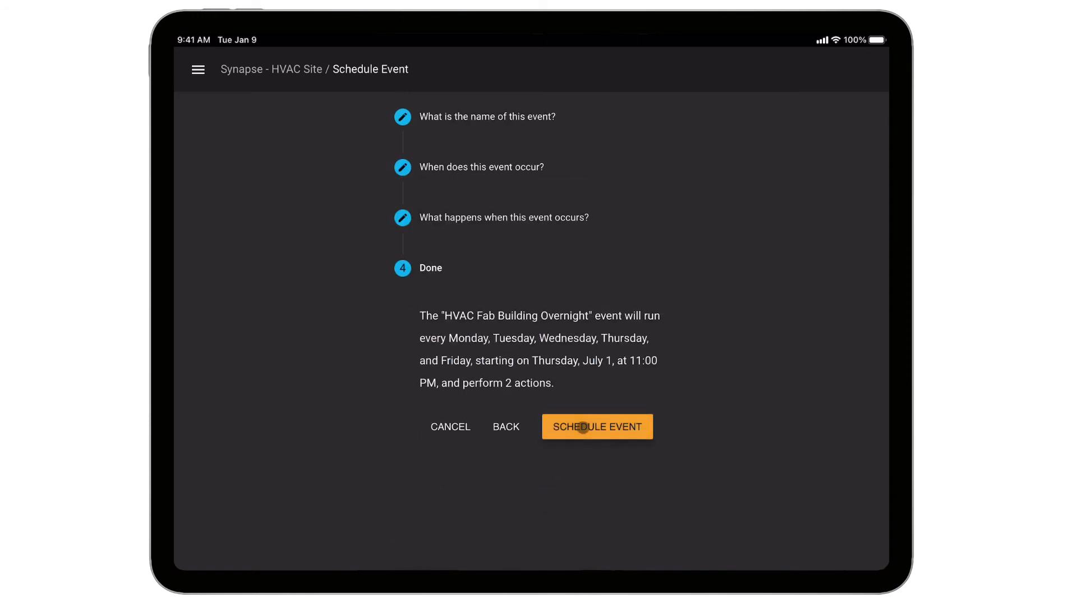
Schedule the overnight event and review it on the July 2021 calendar
left_click(597, 425)
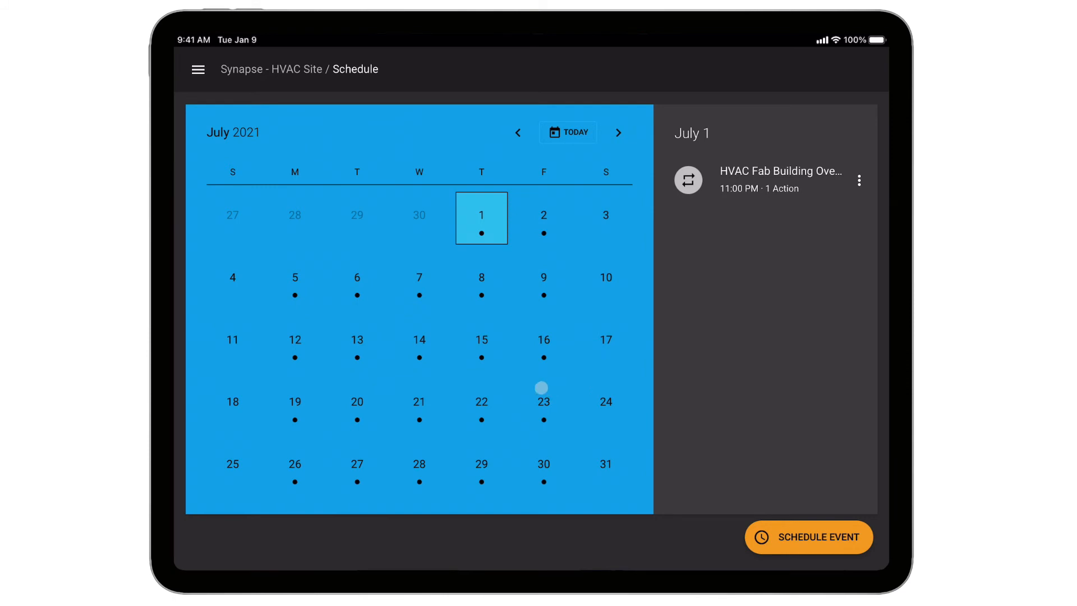
mouse_move(492, 296)
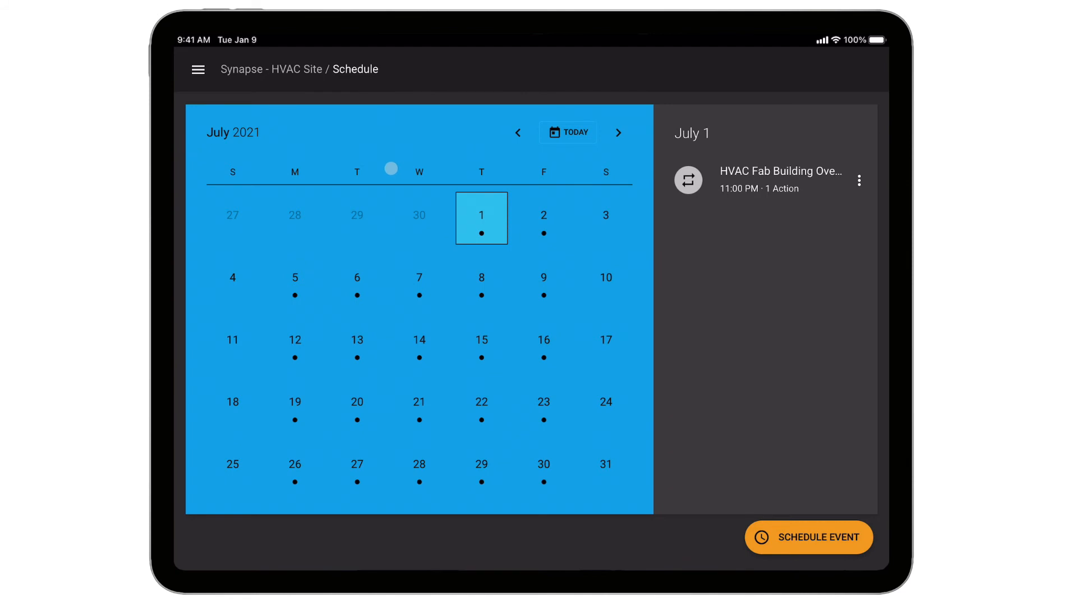
left_click(198, 69)
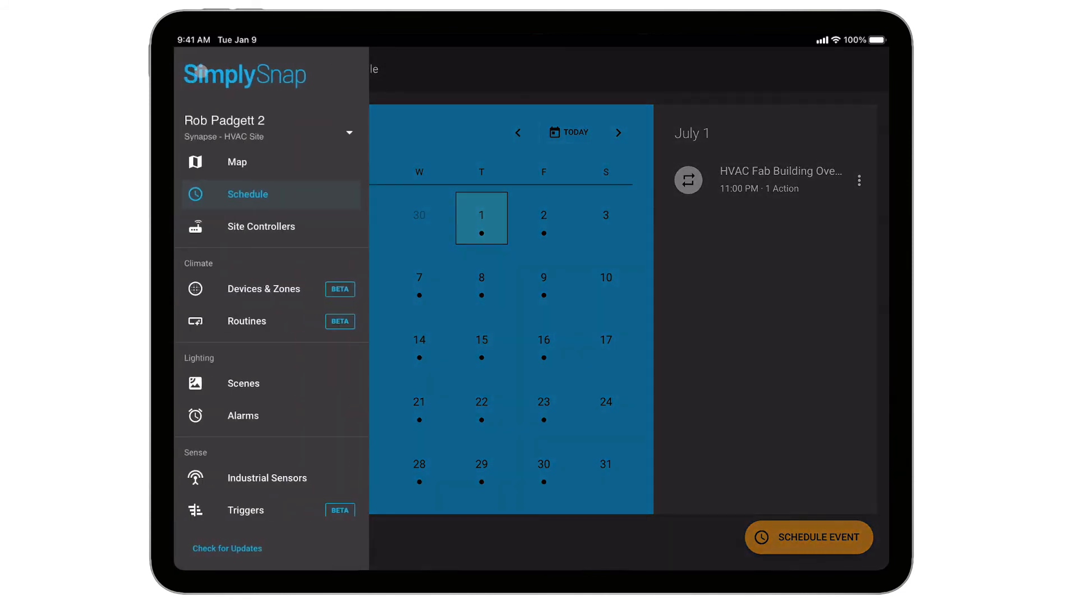
From Routines, start a new routine named 'Daytime HVAC On'
left_click(246, 321)
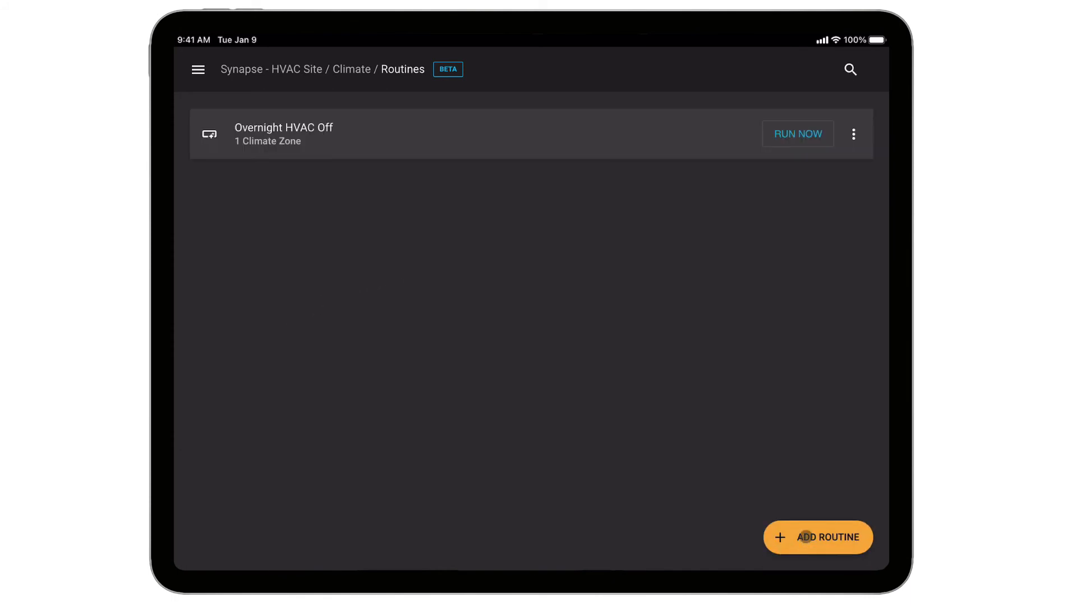
left_click(817, 536)
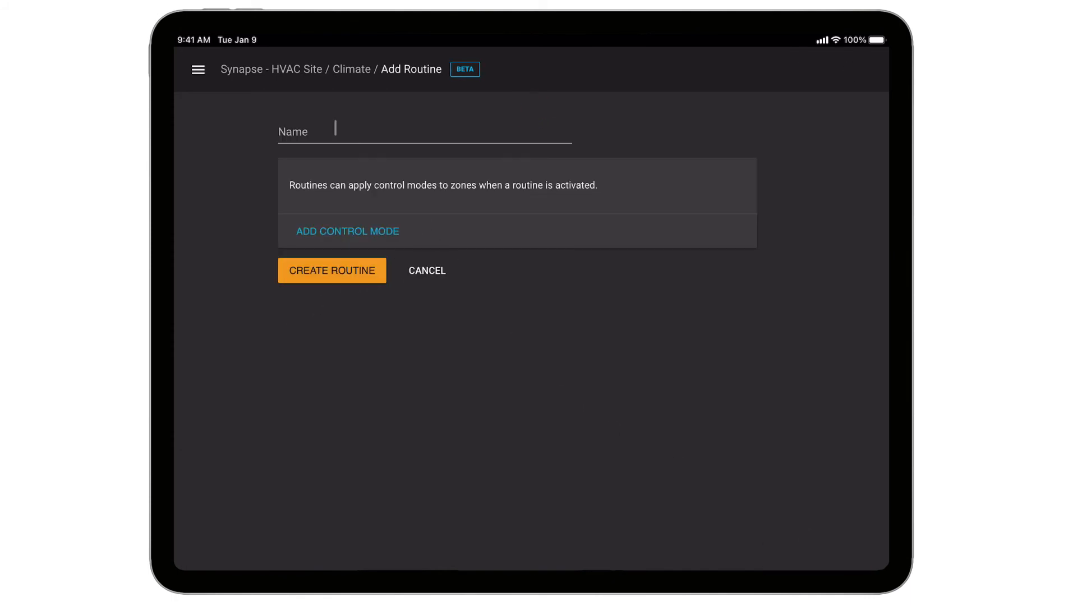
type("Daytine")
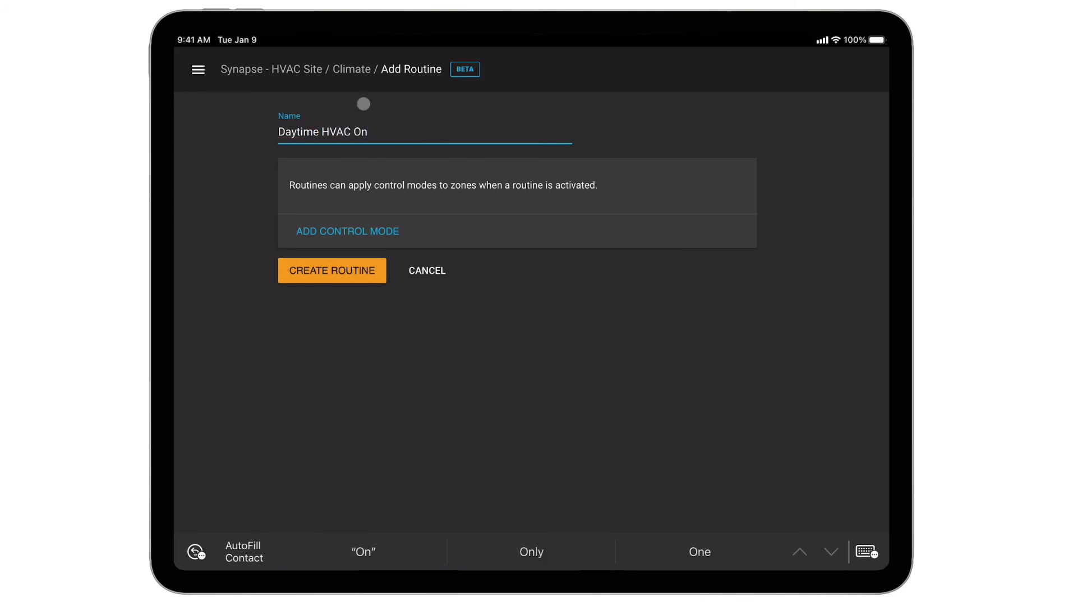
Give it a static 55°–73° mode for Fabrication HVAC, save it, and begin scheduling
left_click(346, 231)
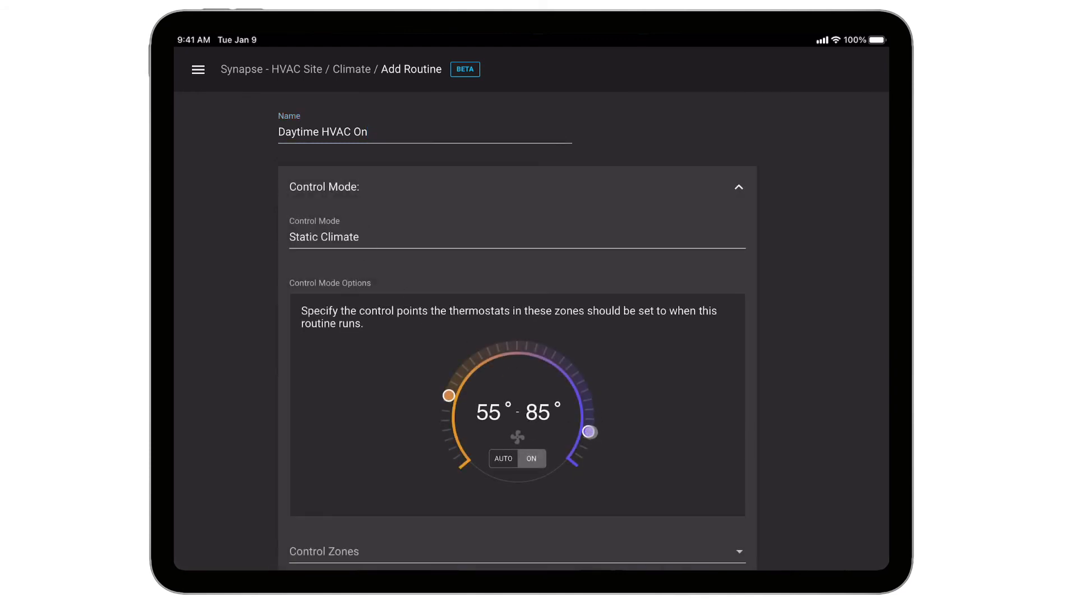
left_click_drag(590, 431, 560, 361)
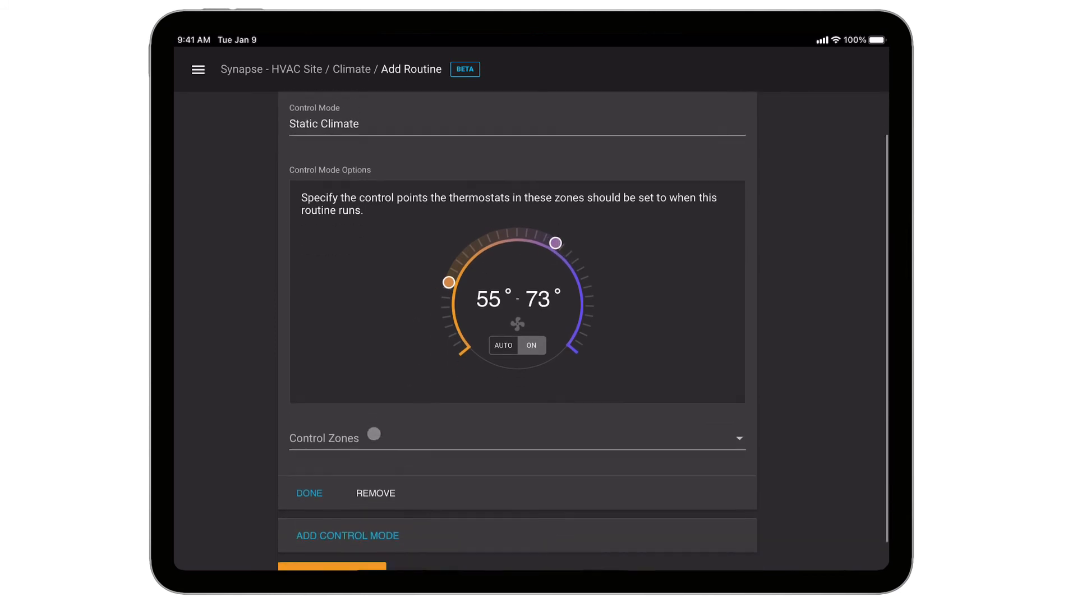
left_click(740, 438)
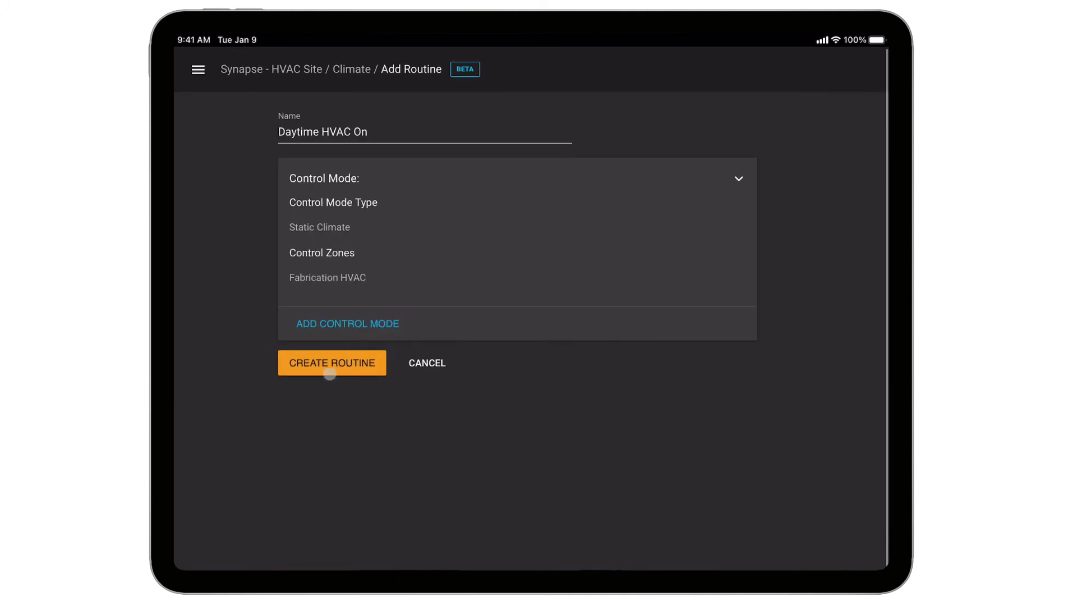
left_click(331, 363)
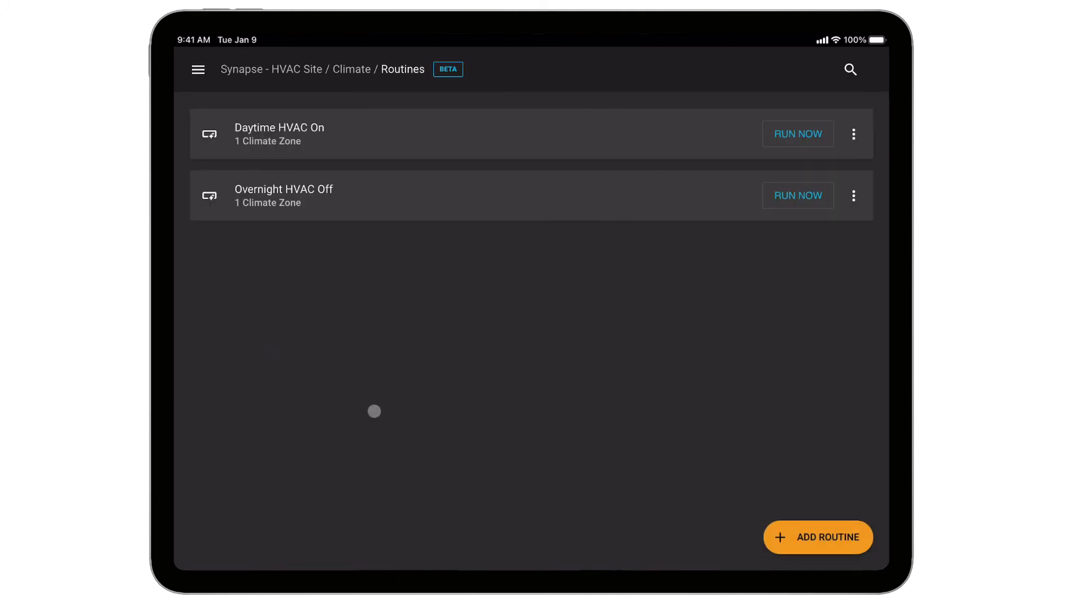
mouse_move(836, 251)
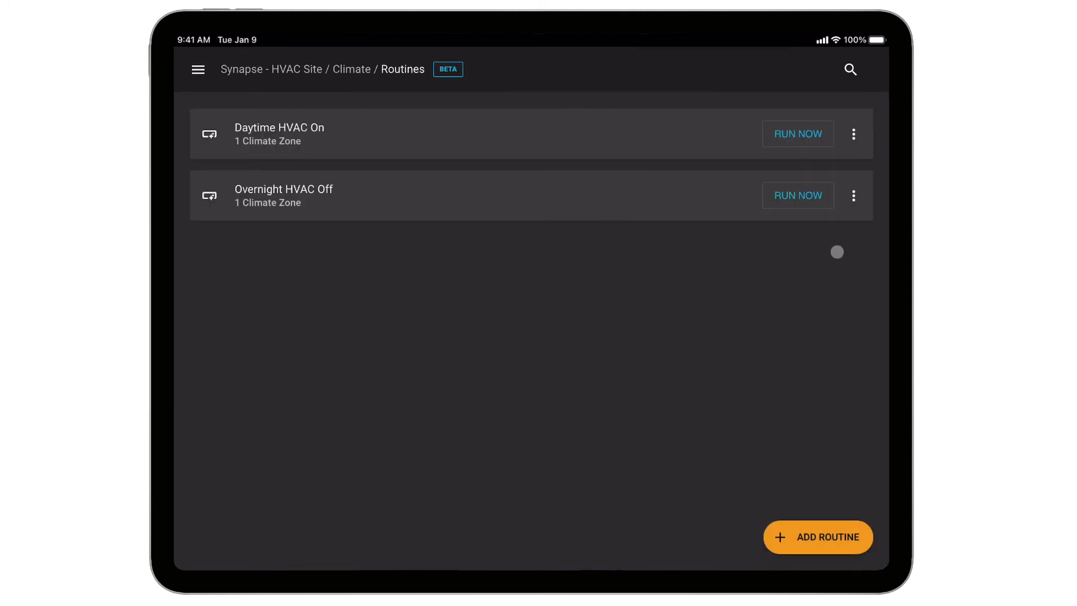
left_click(853, 134)
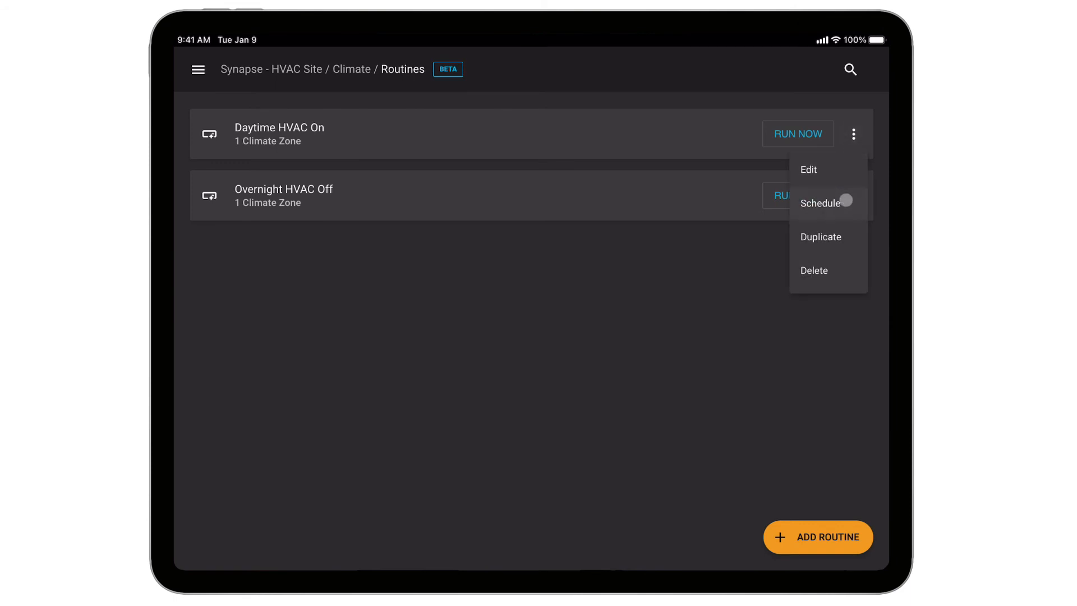
left_click(819, 203)
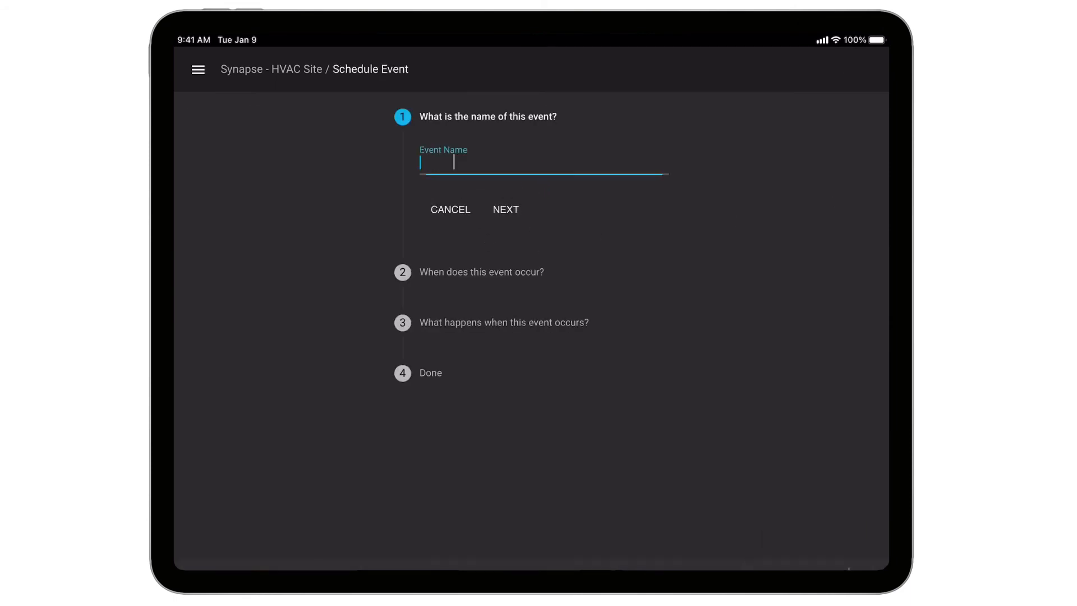
Name the event 'Daytime Fabrication HVAC' and make it recur weekdays at 5:30 AM
left_click(542, 165)
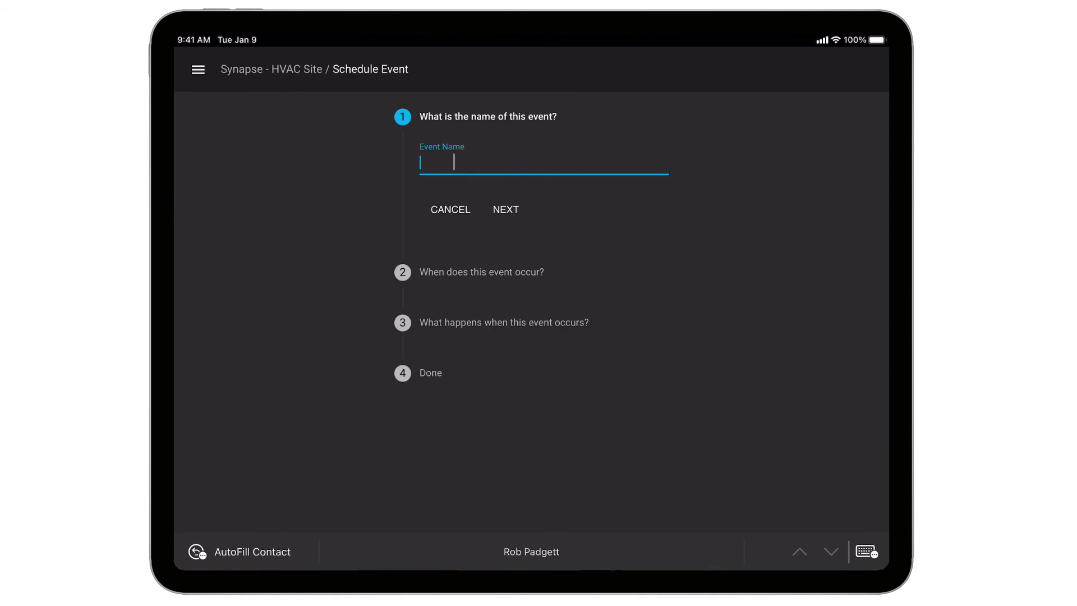
type("Daytime Fabrication")
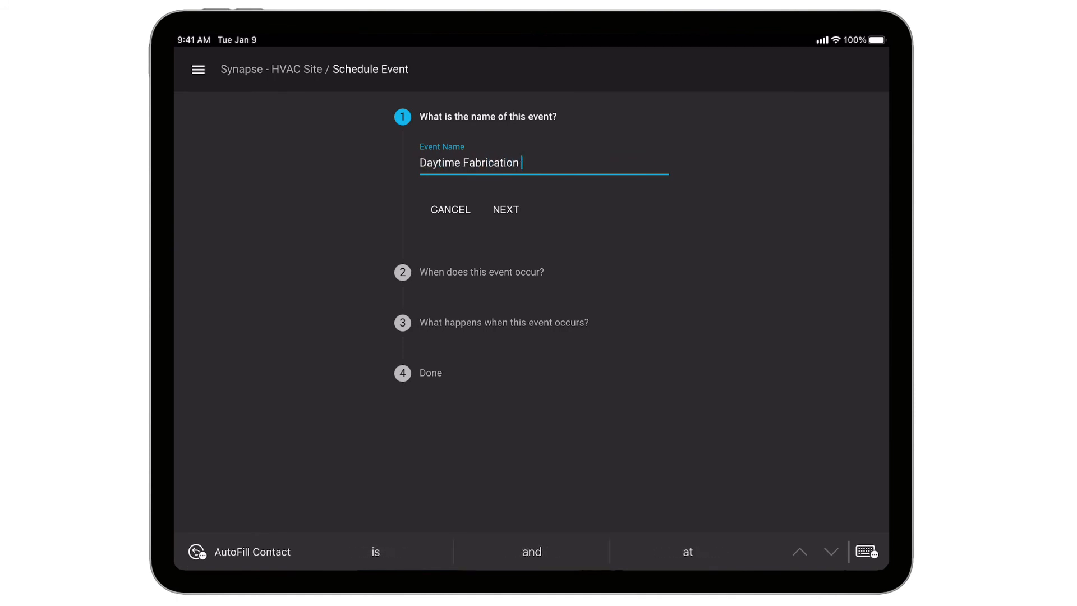
left_click(506, 209)
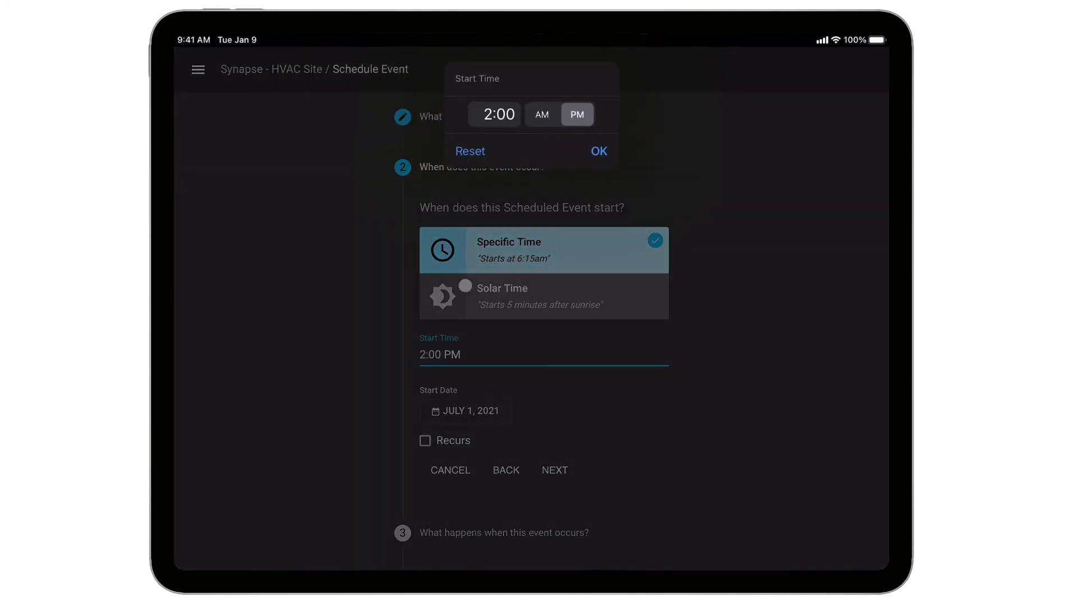
left_click(493, 113)
type("5 30")
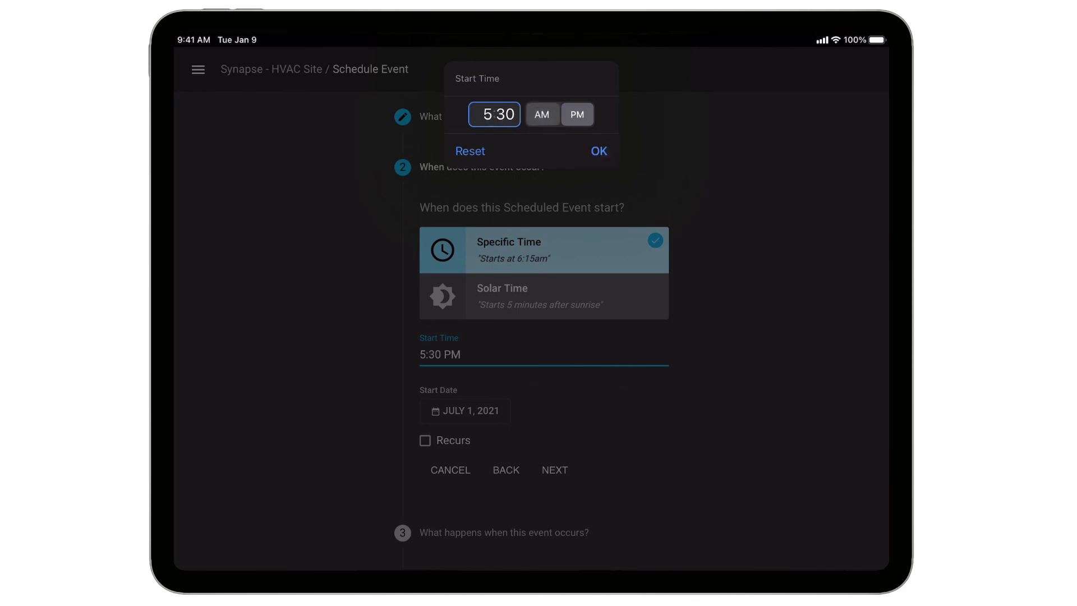
left_click(599, 150)
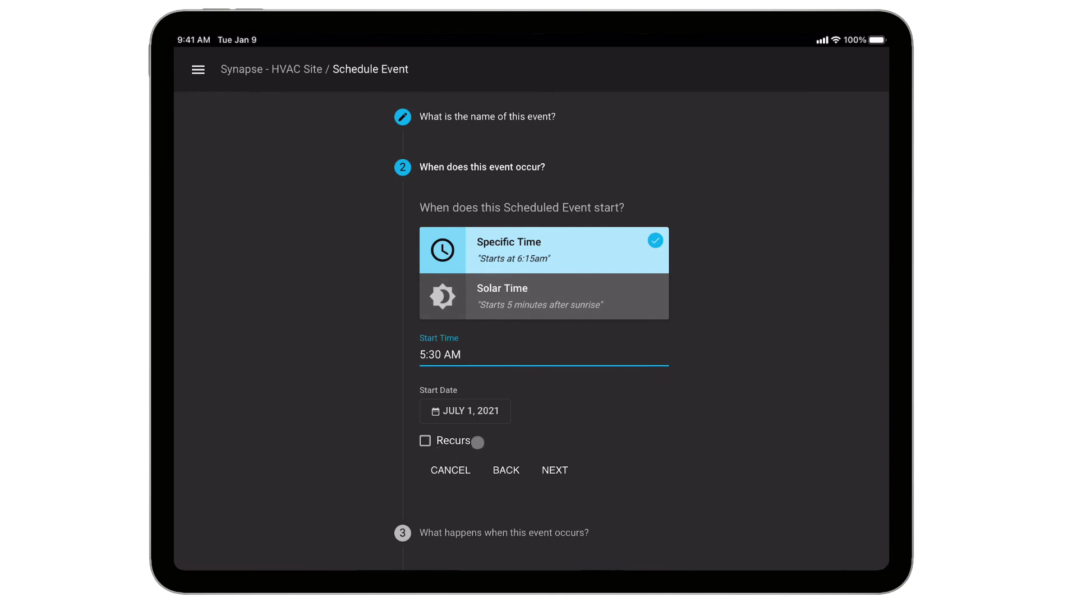
left_click(424, 441)
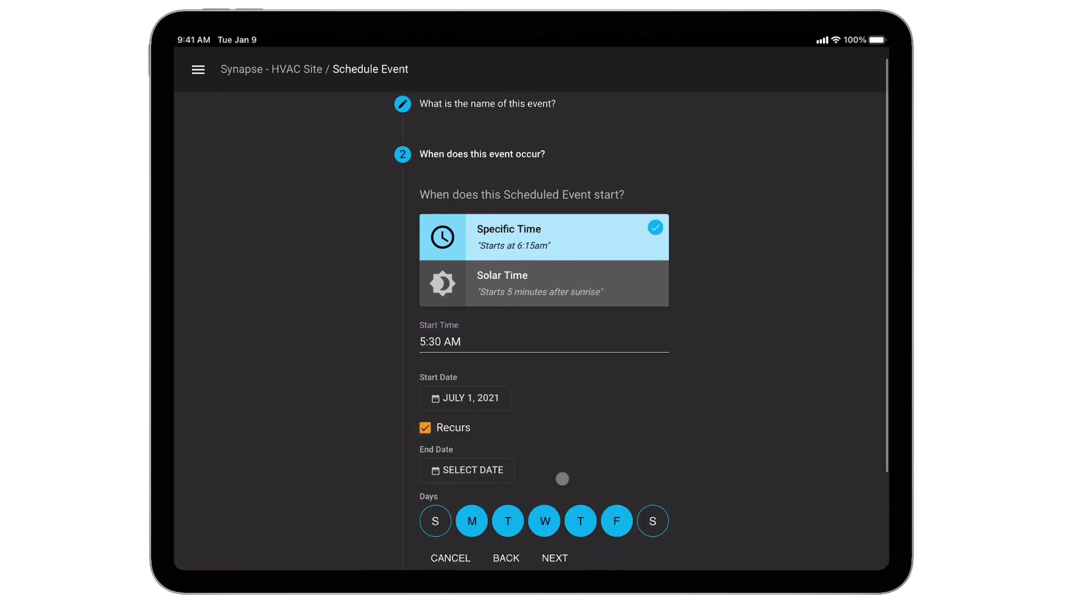
left_click(554, 557)
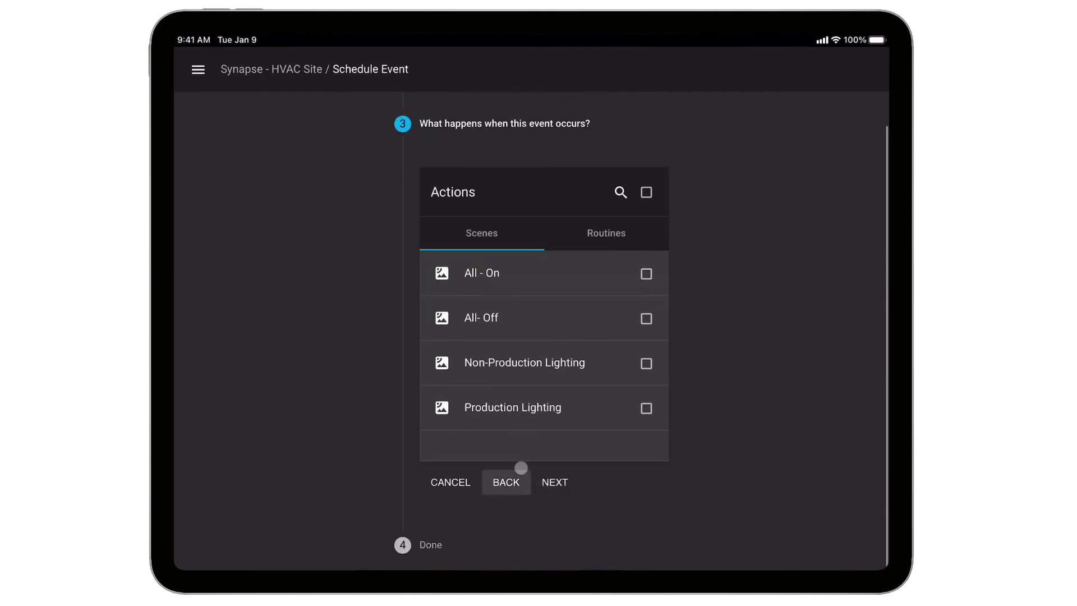
Assign the Daytime HVAC On routine as the event's action and schedule it
left_click(606, 233)
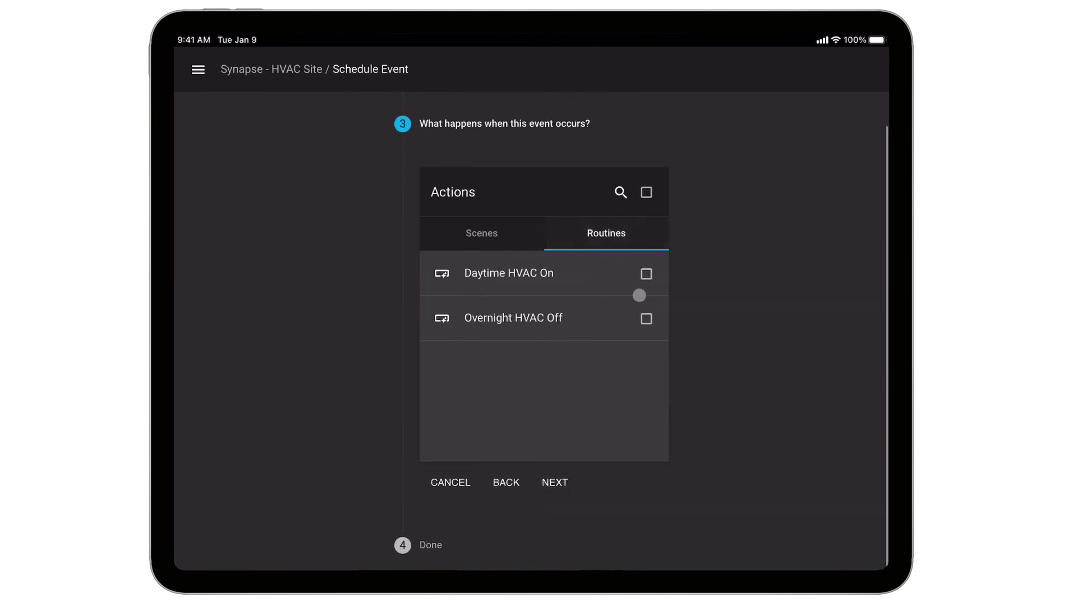
left_click(646, 273)
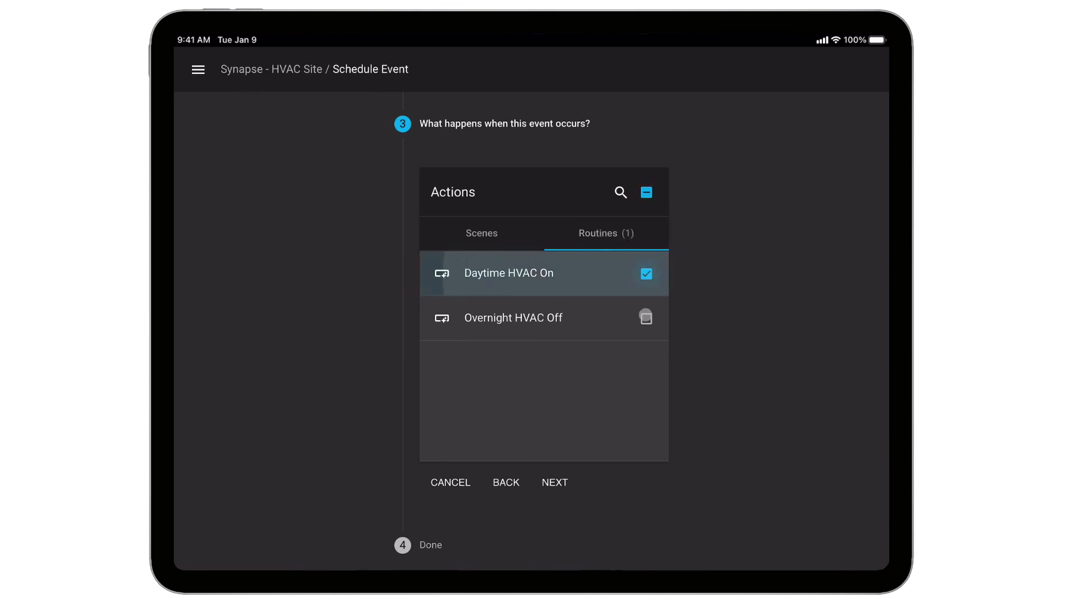
left_click(554, 482)
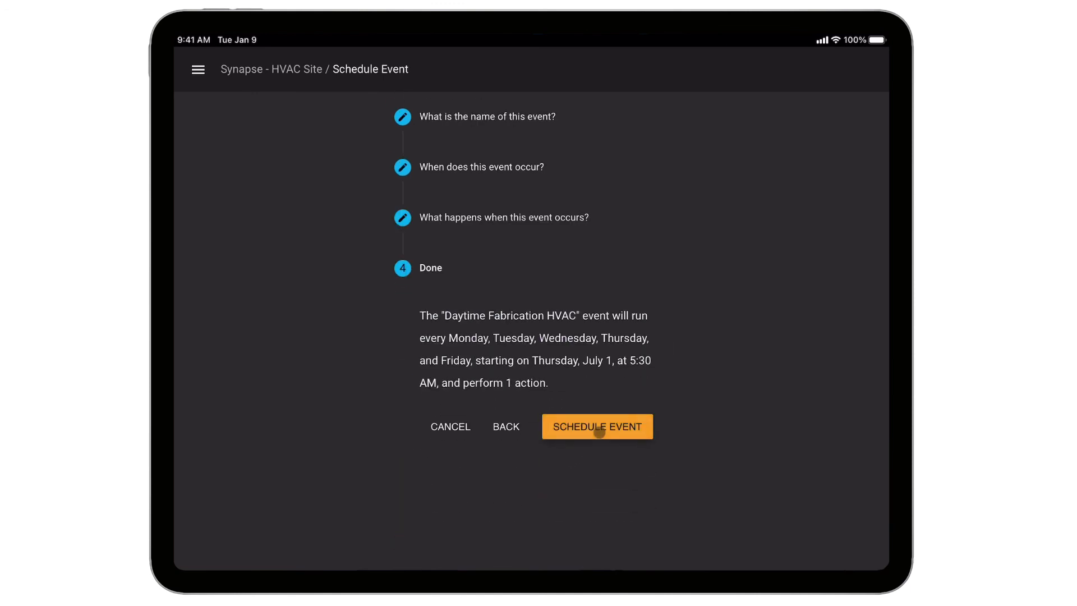
left_click(596, 427)
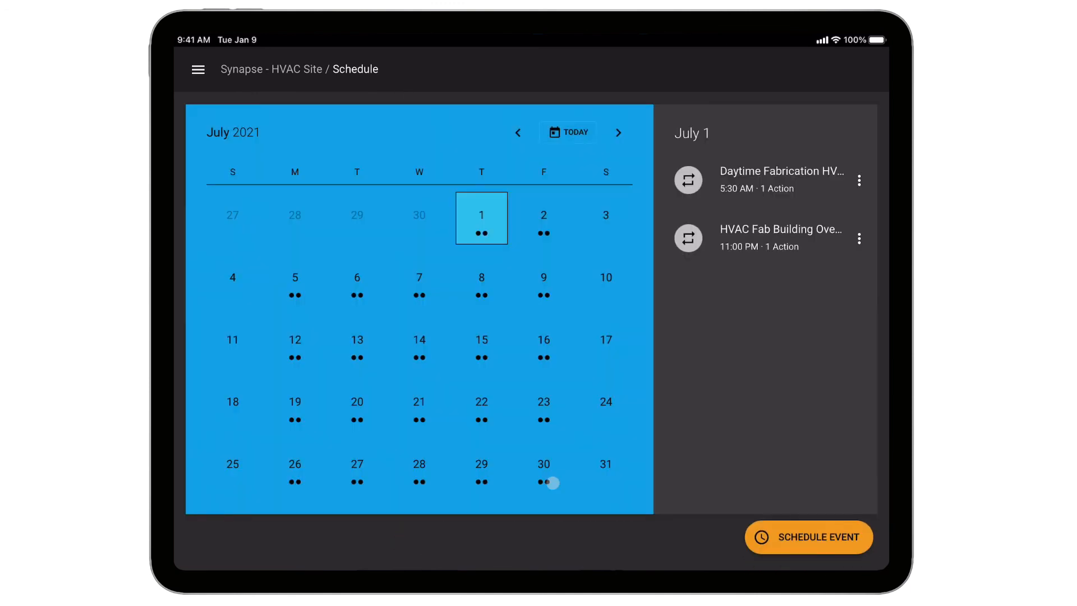